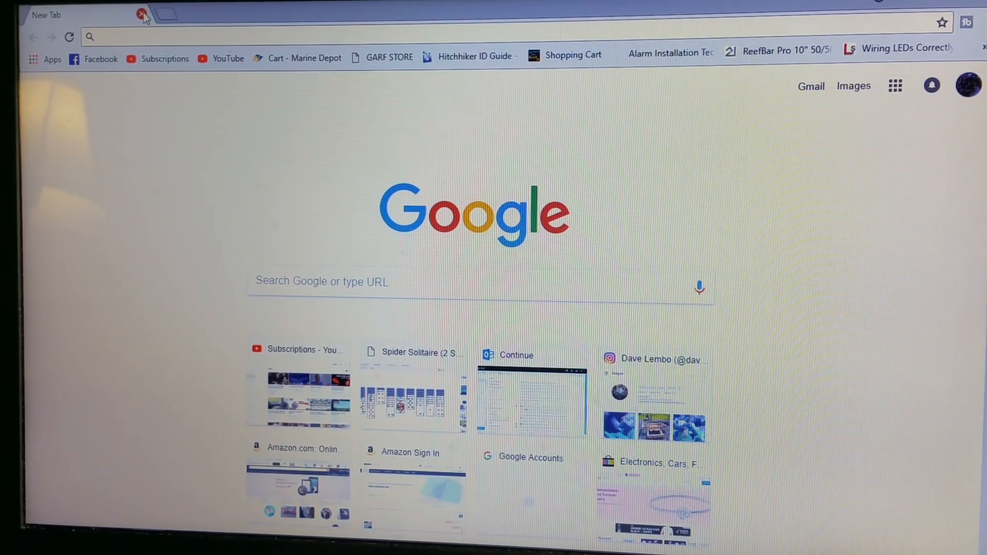
mouse_move(174, 65)
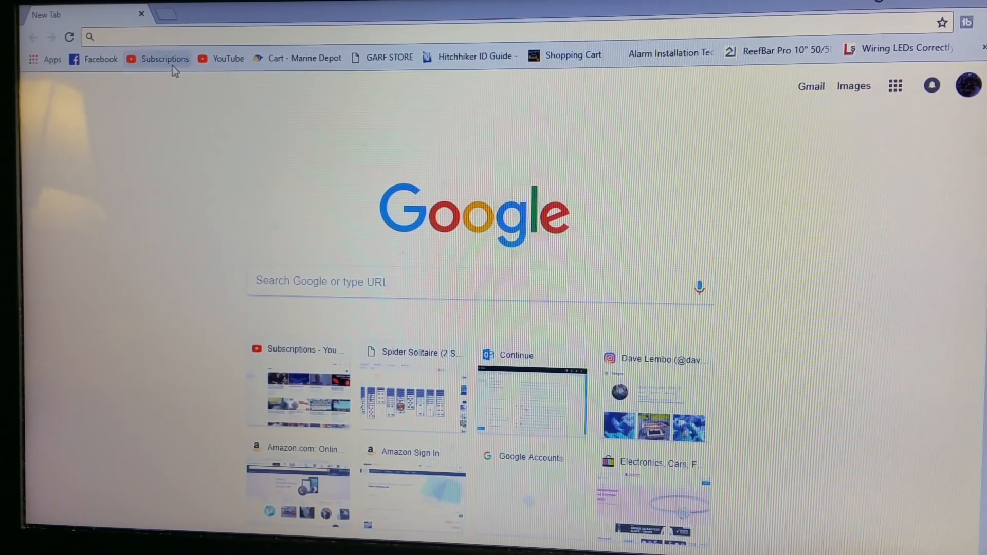
mouse_move(228, 57)
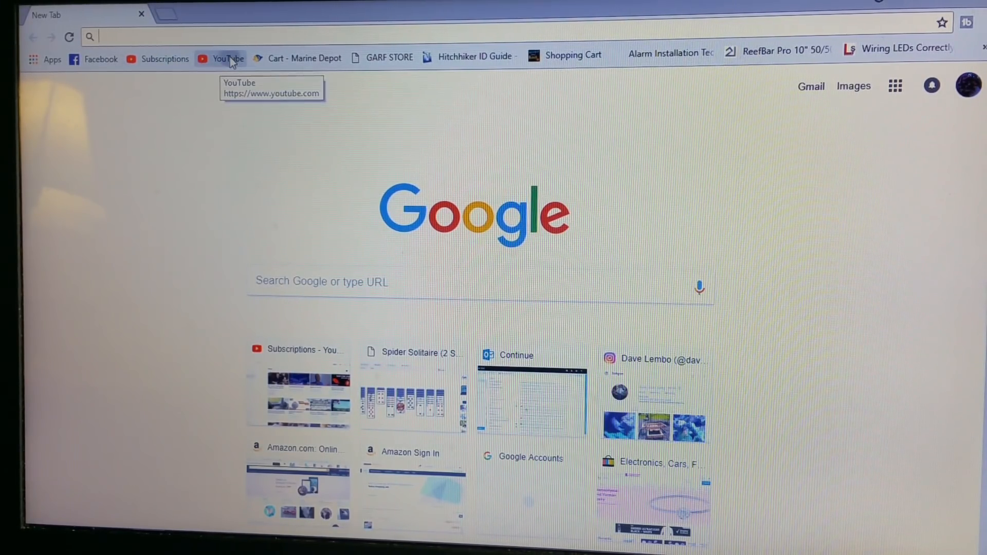
- Open the YouTube home page from the bookmarks bar
click(220, 57)
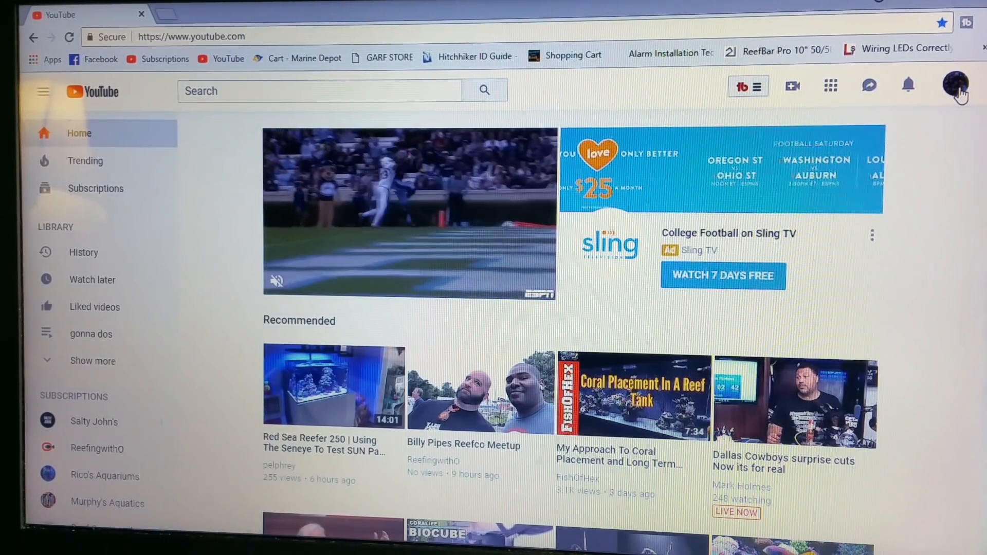
- Open Creator Studio from the profile avatar and go to the Live Streaming dashboard
click(957, 86)
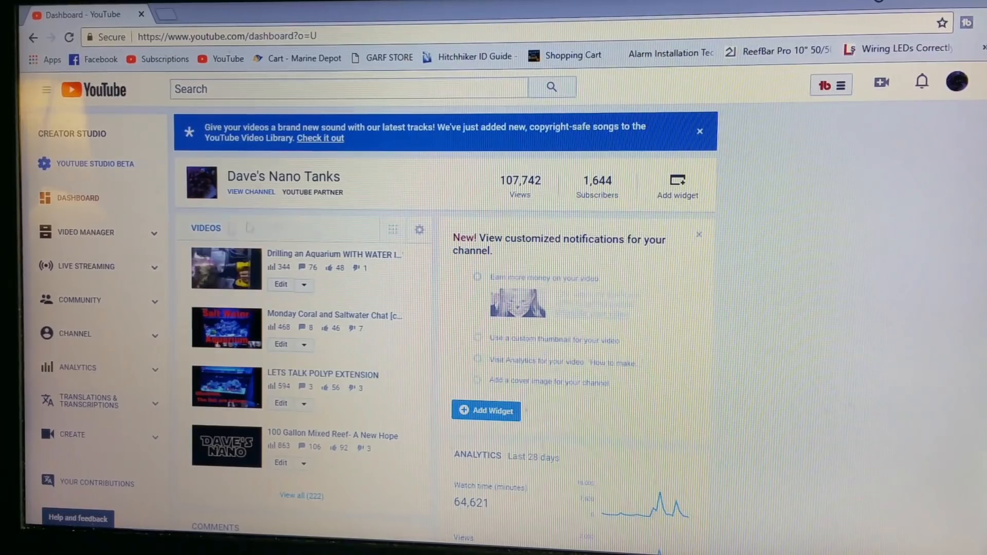
click(87, 265)
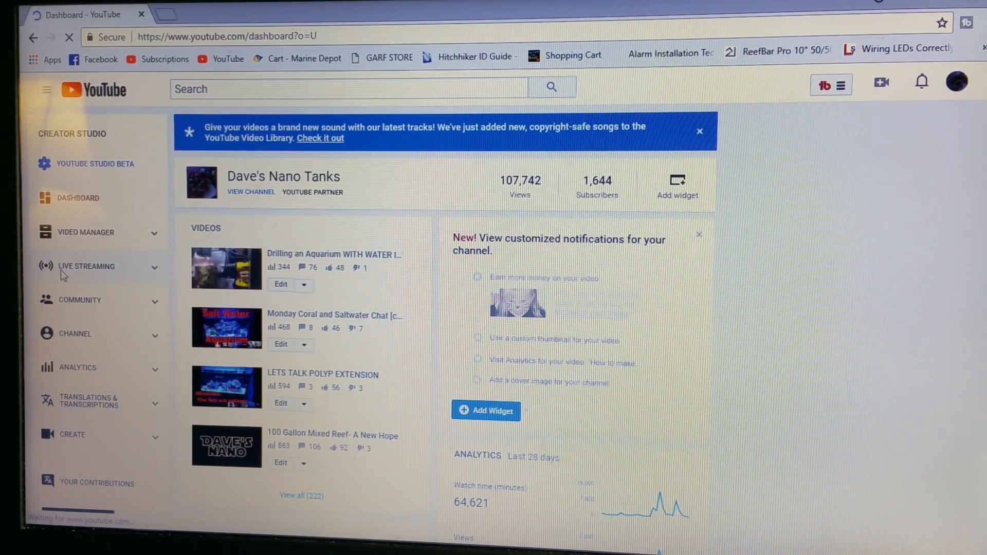
click(86, 265)
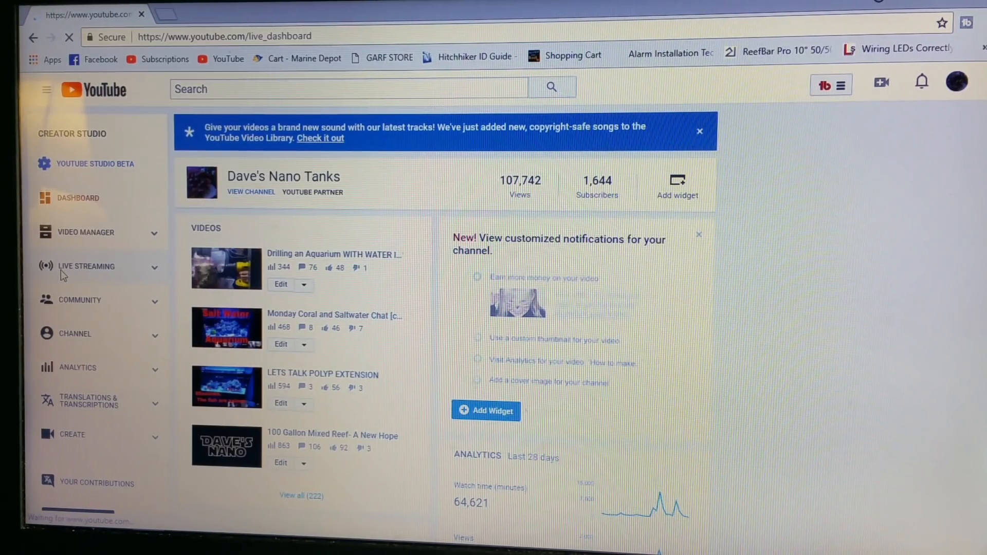
click(86, 266)
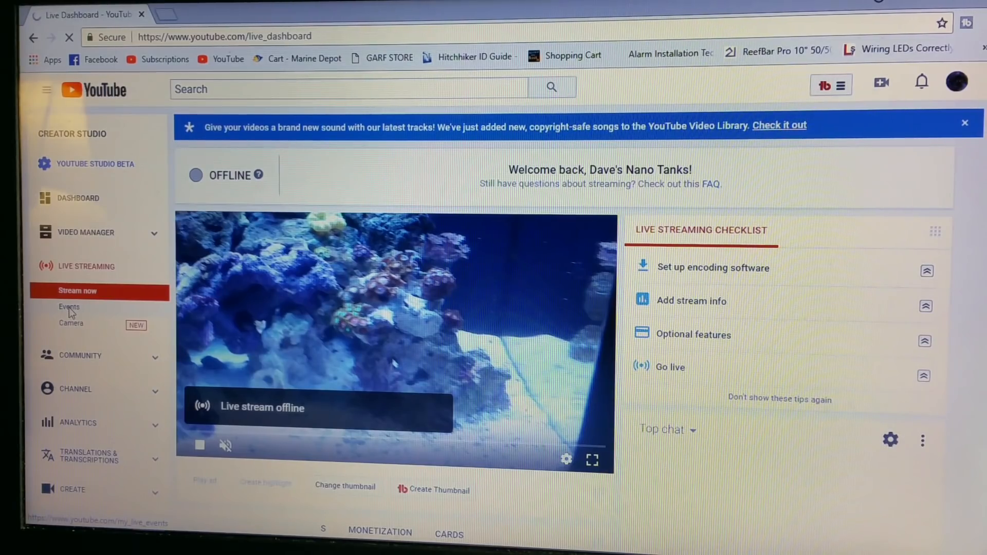
- Open the Live Events list and start a new live event
click(69, 307)
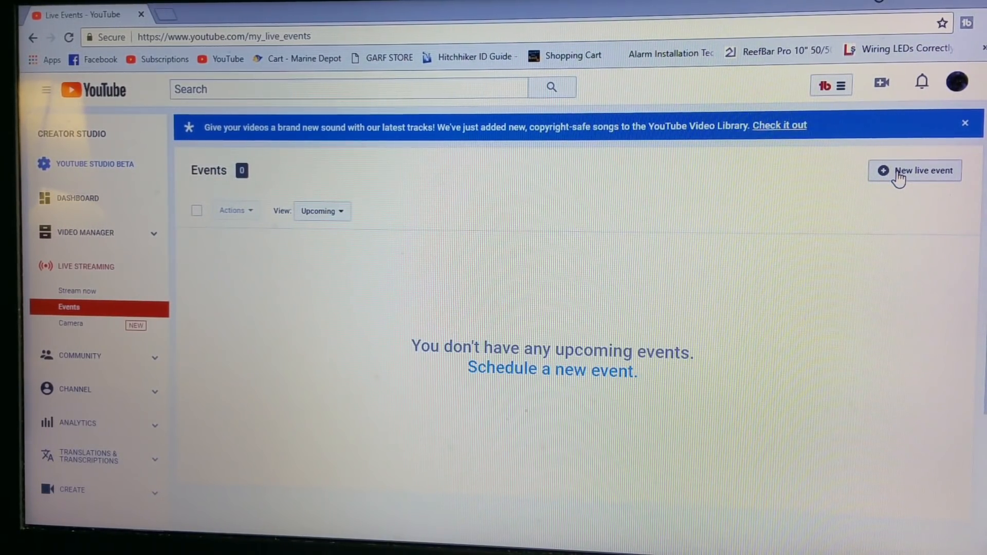
click(921, 170)
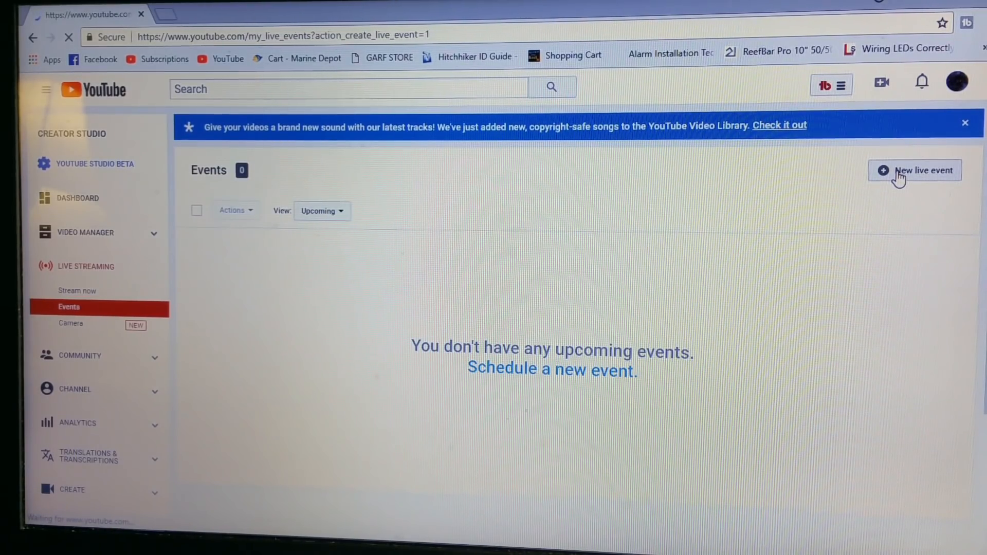
- Add 'Night' to the event title to make it 'Saturday Night Chat'
click(914, 170)
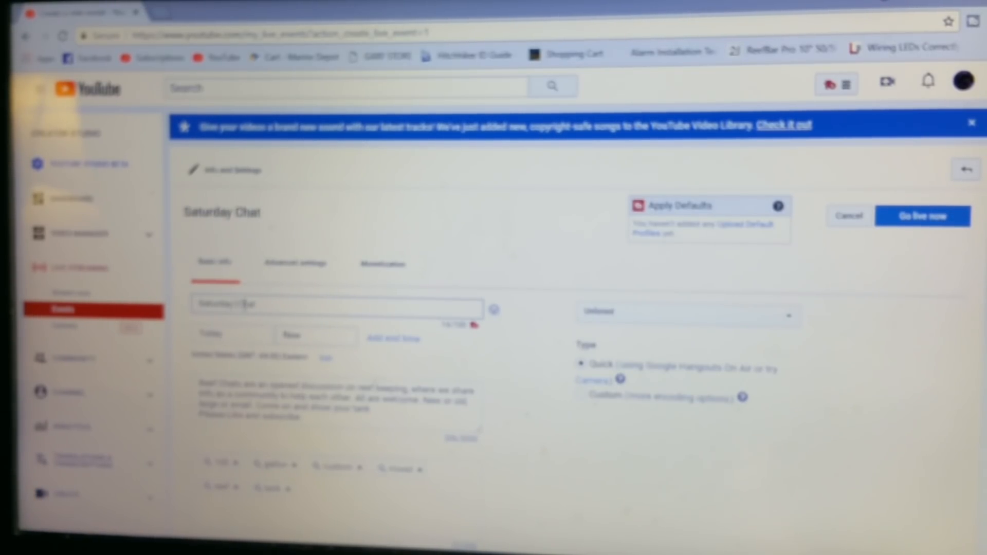
text(Night)
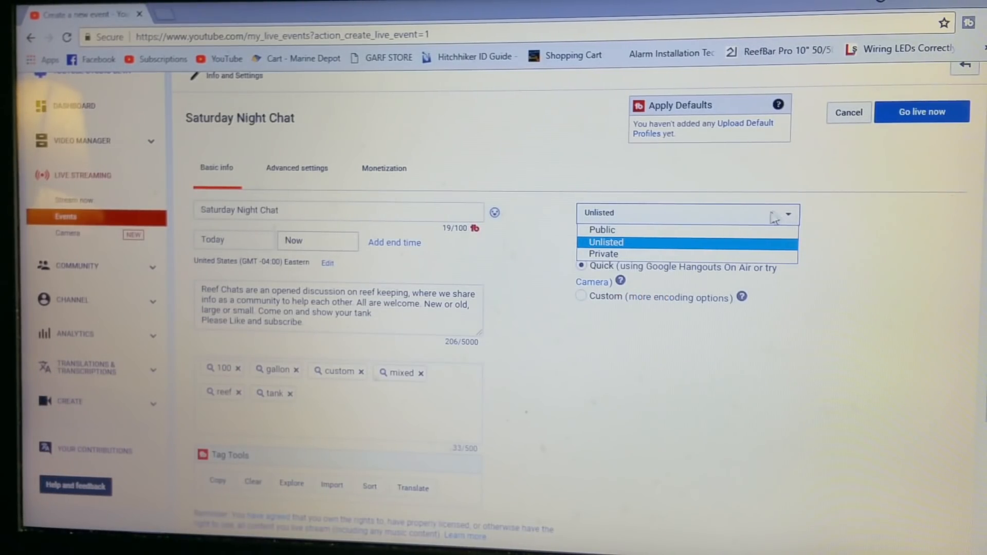
- Set the event's privacy to Public and choose Go live now
click(600, 230)
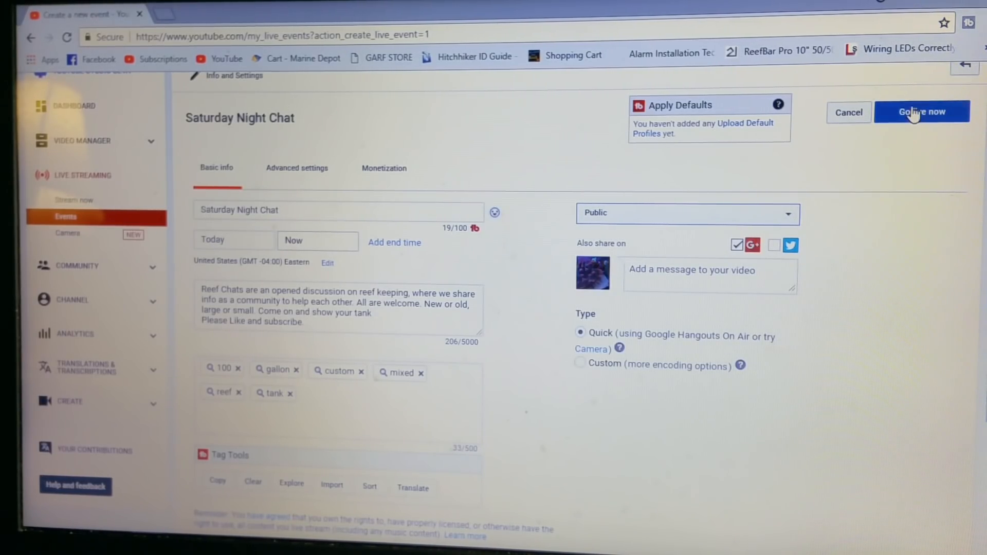
mouse_move(921, 111)
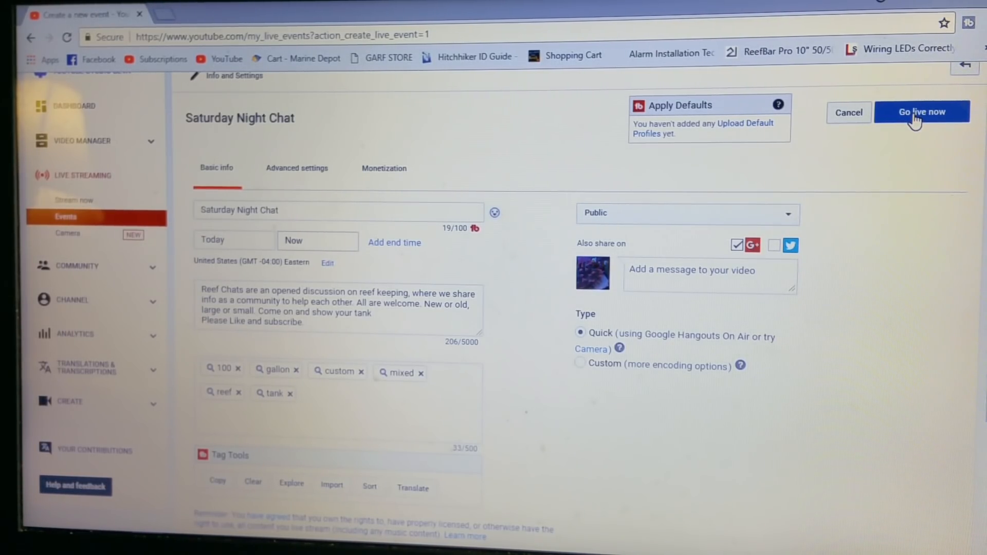
mouse_move(921, 162)
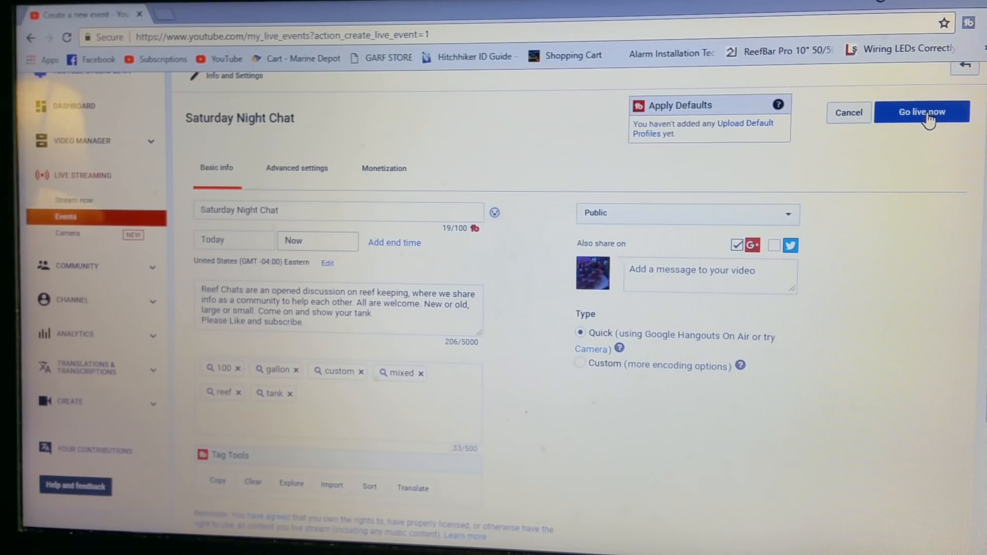
click(921, 111)
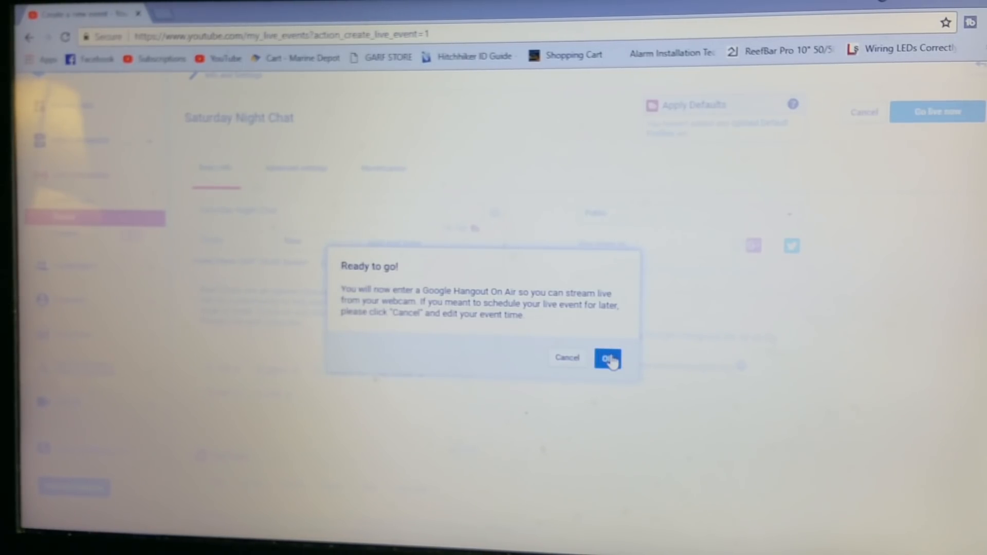
- Confirm the Ready to go! dialog so Saturday Night Chat appears in upcoming events
click(607, 358)
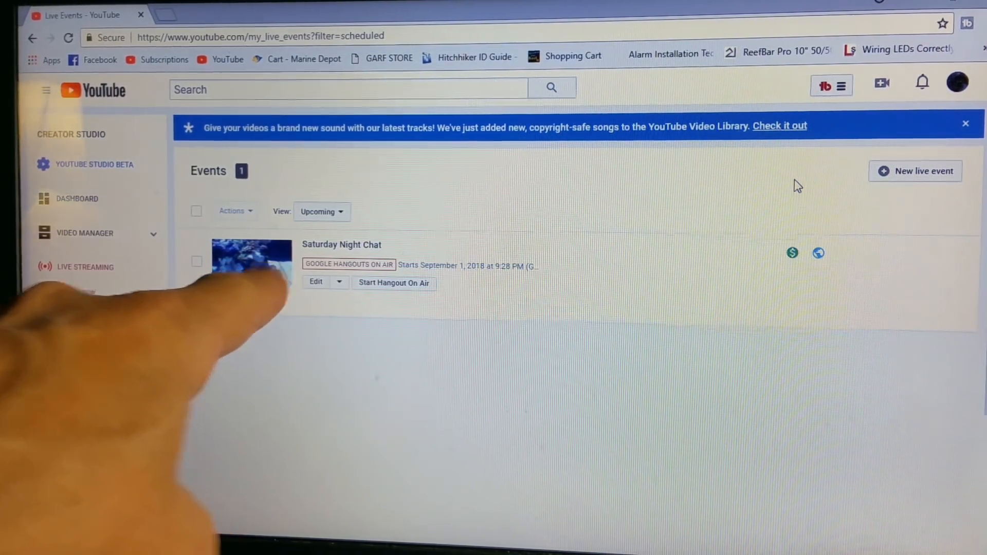
- Open the Saturday Night Chat watch page and switch its chat view to Live chat
click(85, 267)
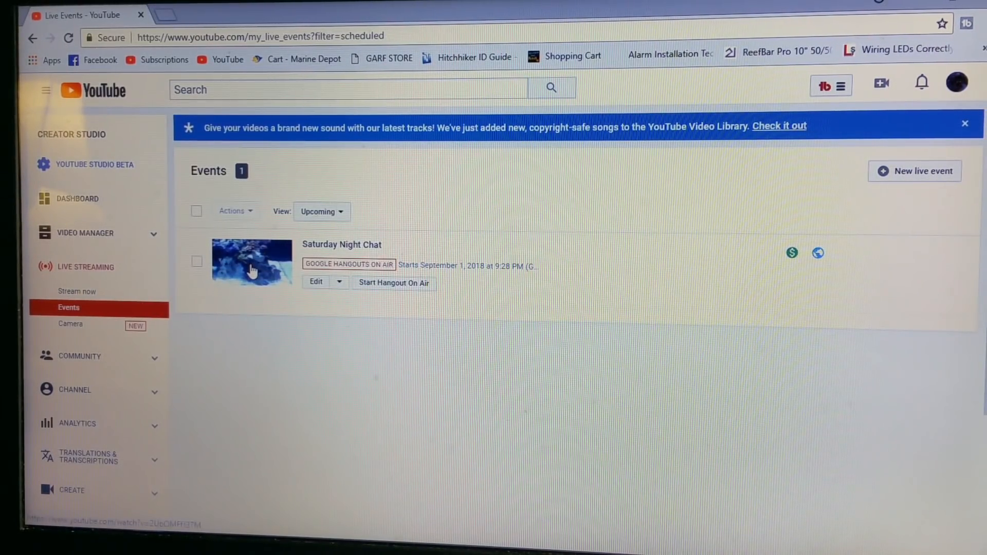
click(251, 261)
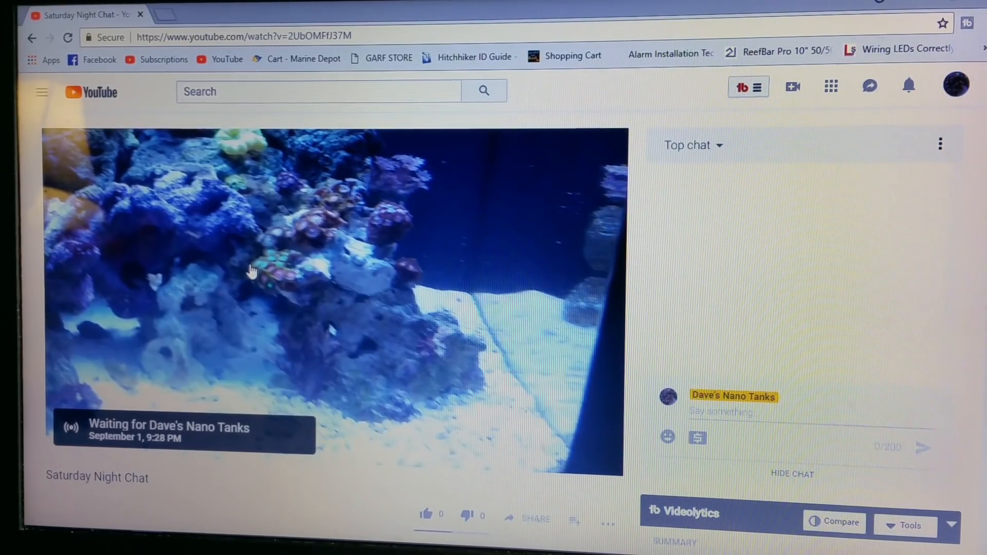
mouse_move(714, 150)
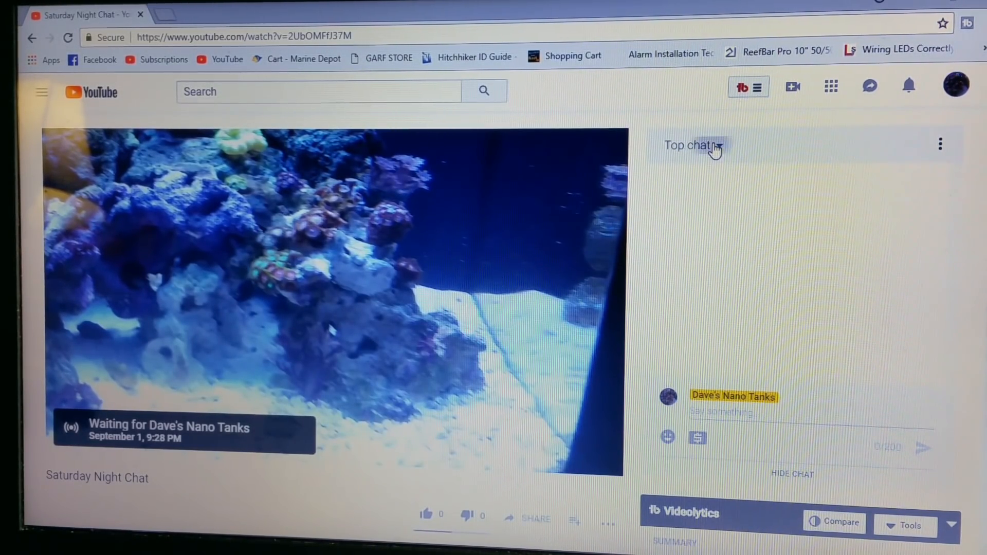
click(692, 145)
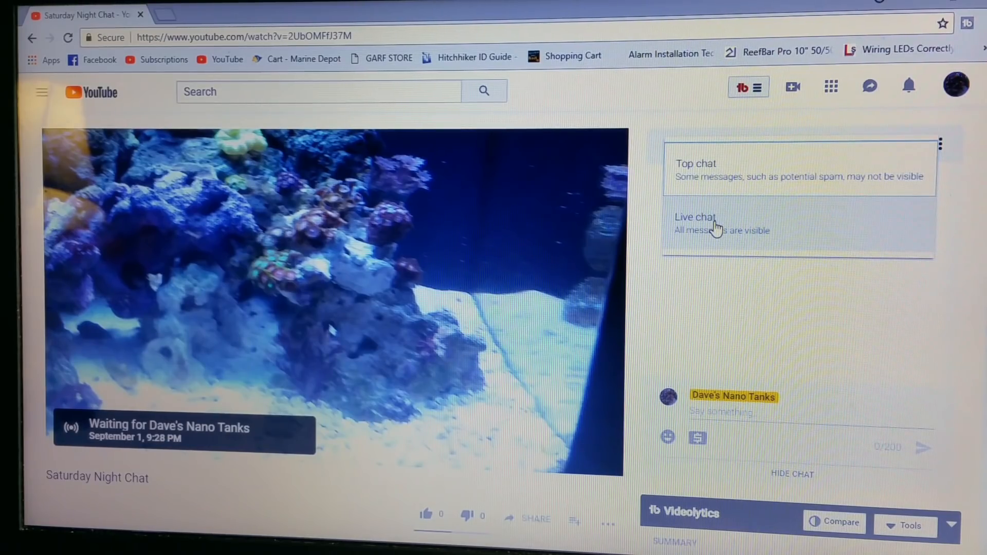
mouse_move(734, 226)
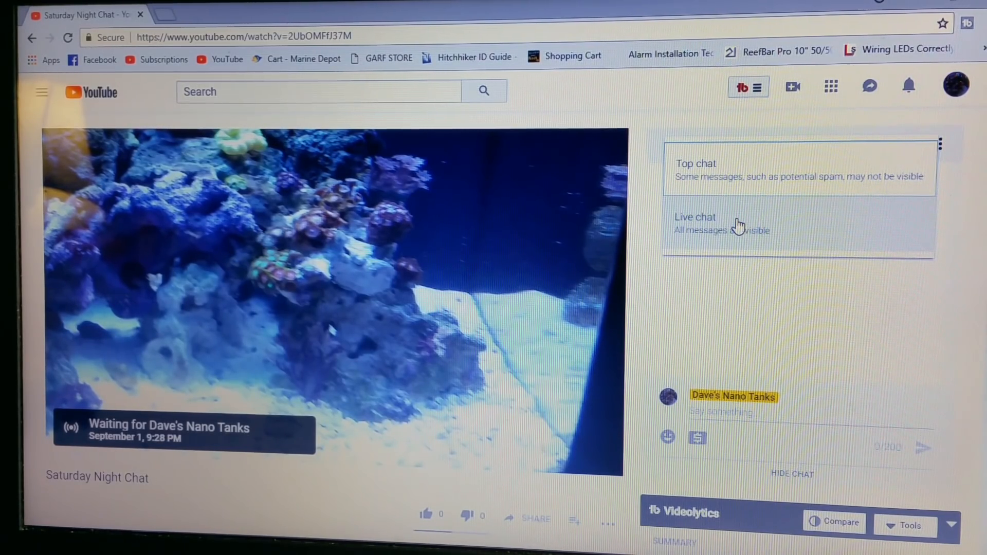
click(695, 223)
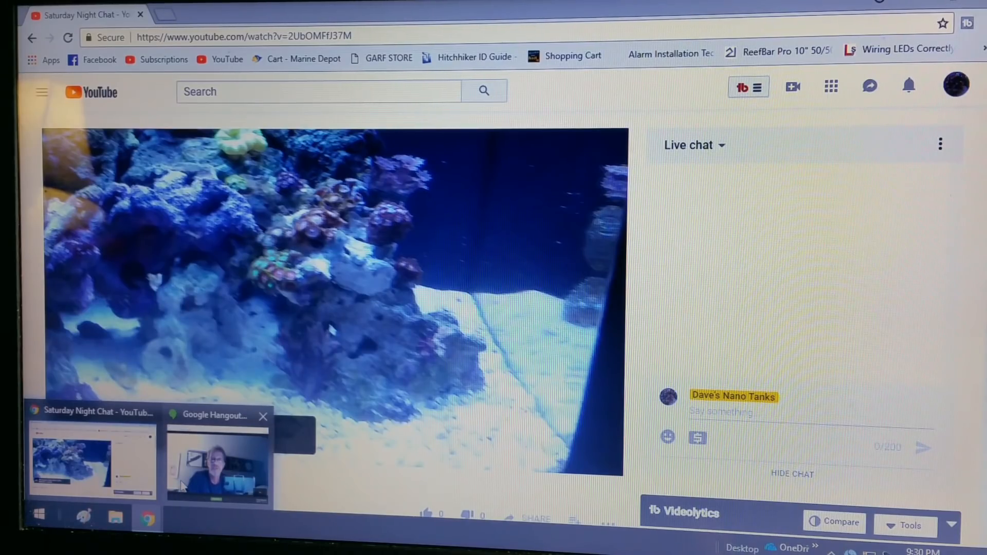
- Bring the Google Hangouts On Air window to the front from the taskbar
click(217, 459)
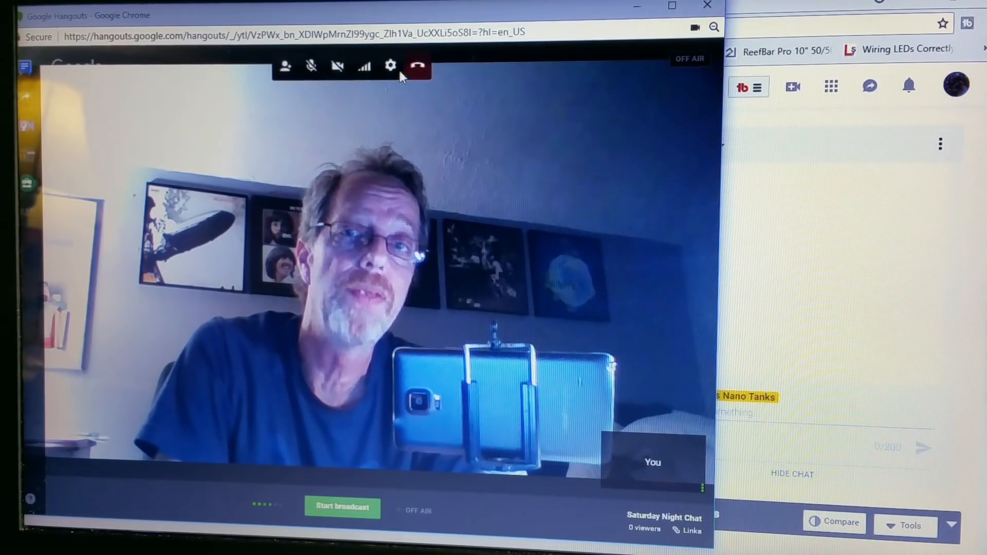
mouse_move(390, 66)
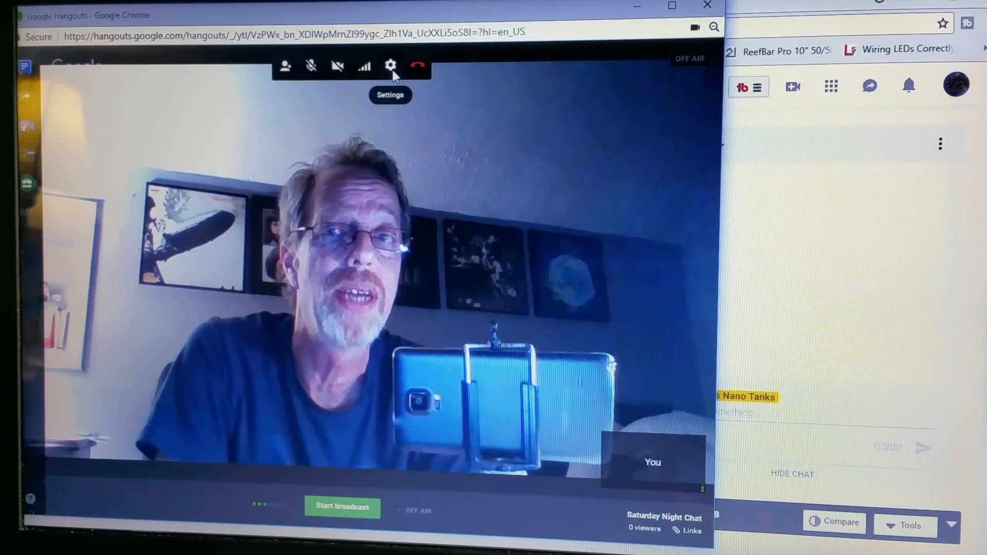
mouse_move(419, 66)
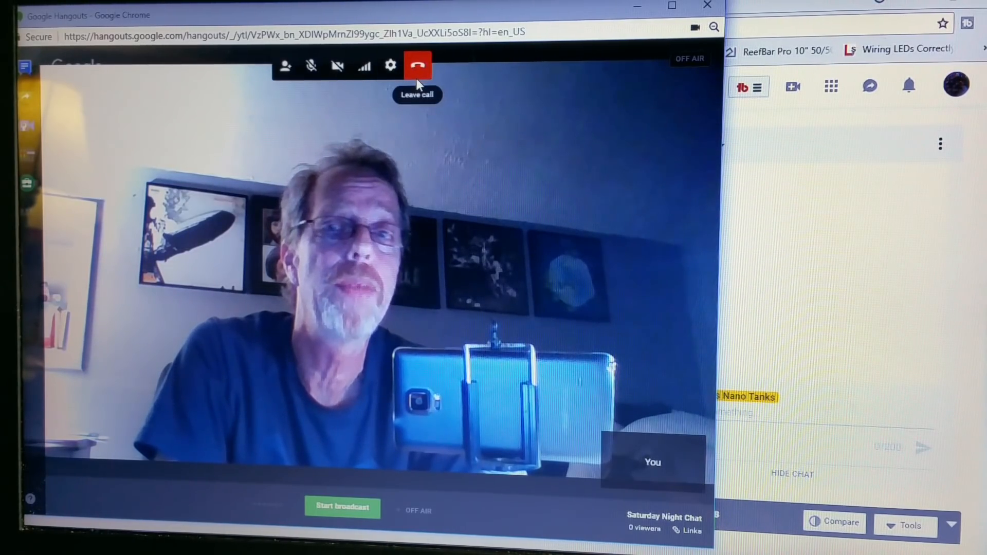
mouse_move(385, 104)
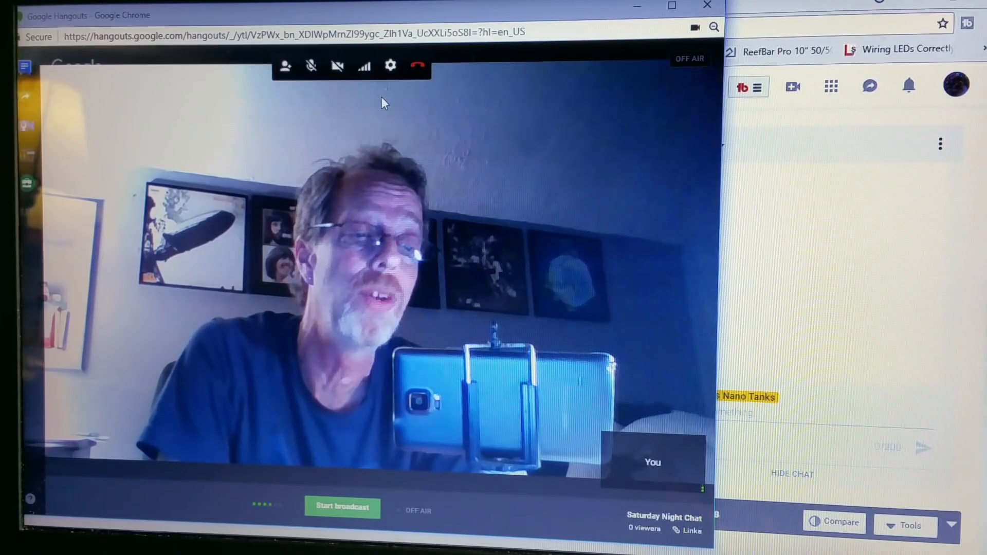
mouse_move(337, 66)
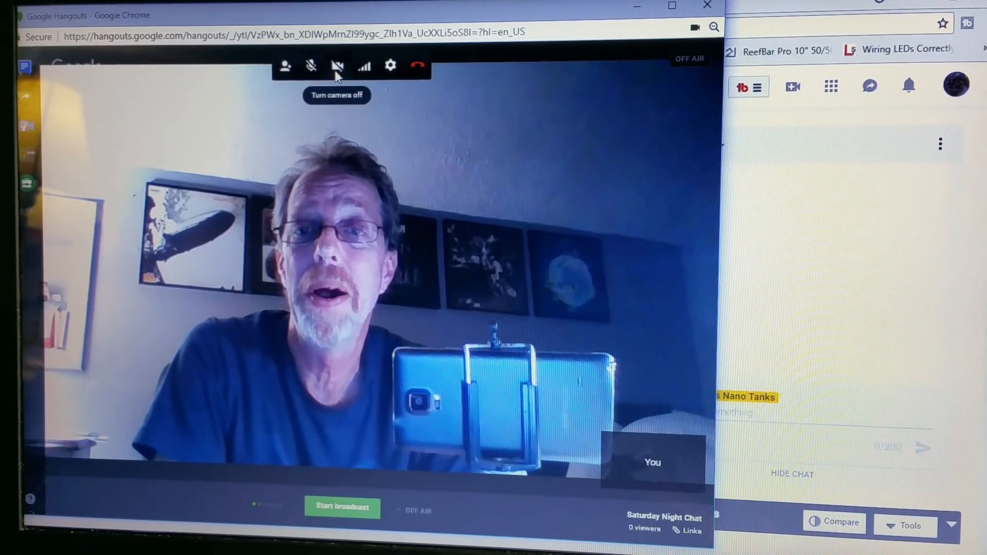
mouse_move(285, 66)
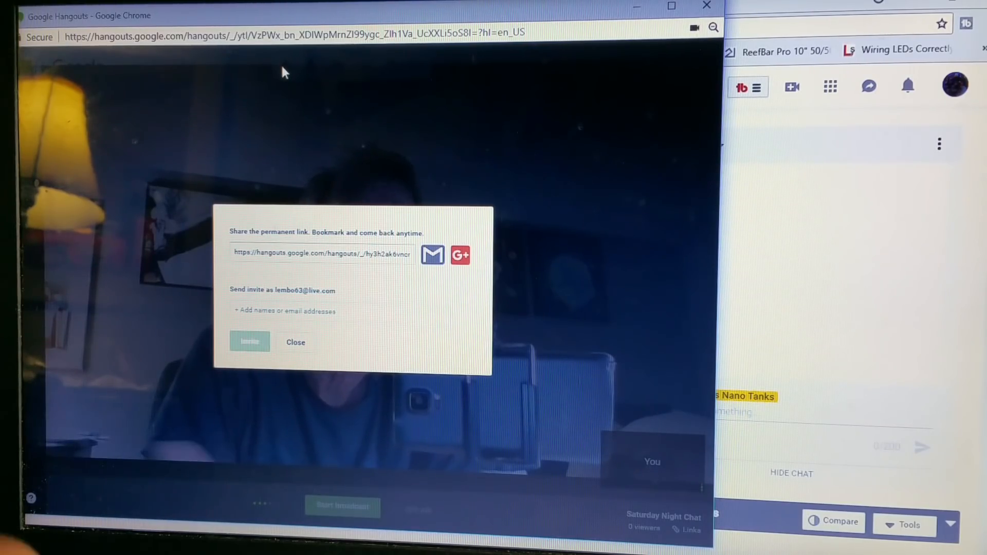
mouse_move(237, 196)
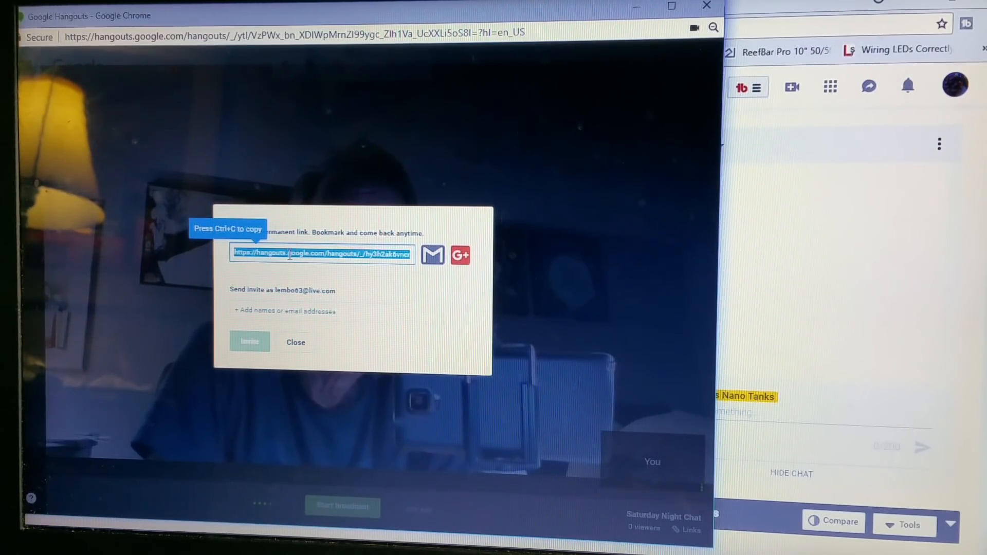
- Copy the hangout's permanent share link from the Links dialog
right_click(289, 252)
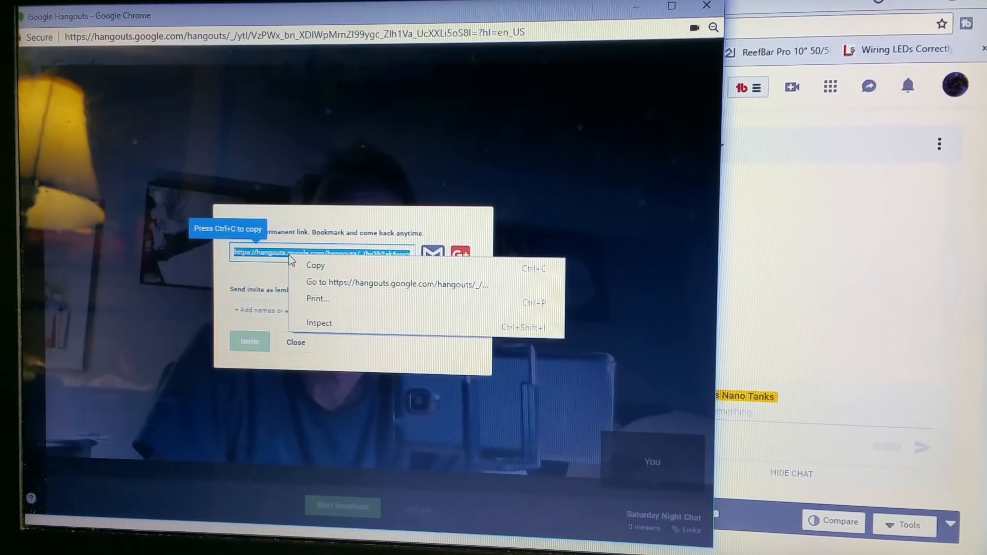
mouse_move(323, 270)
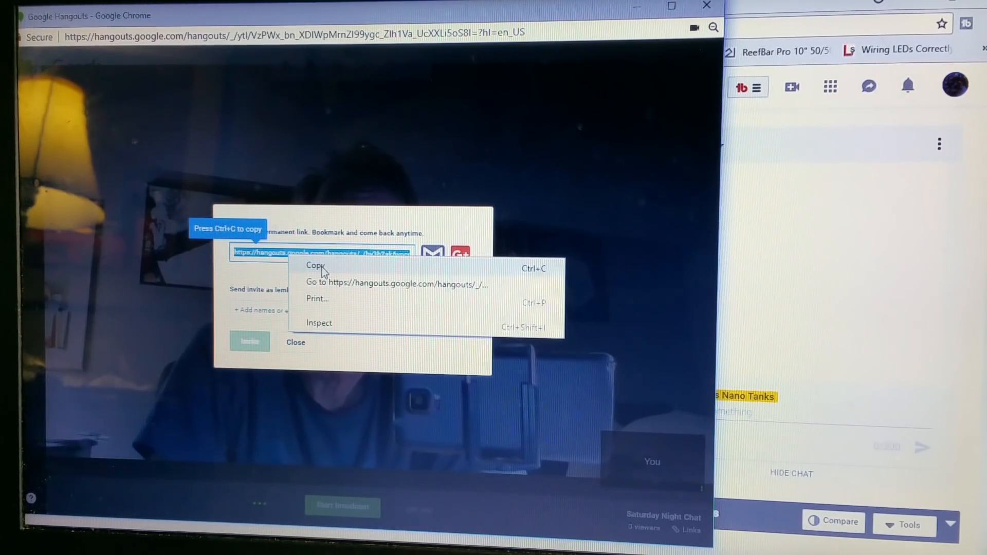
click(316, 265)
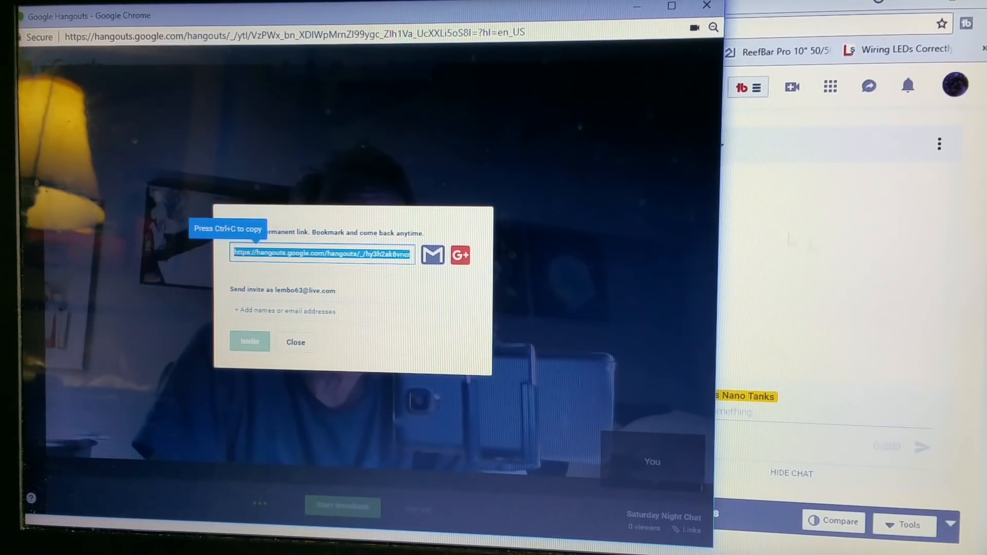
- Return to the YouTube live chat box and dismiss the paste menu without pasting
click(295, 341)
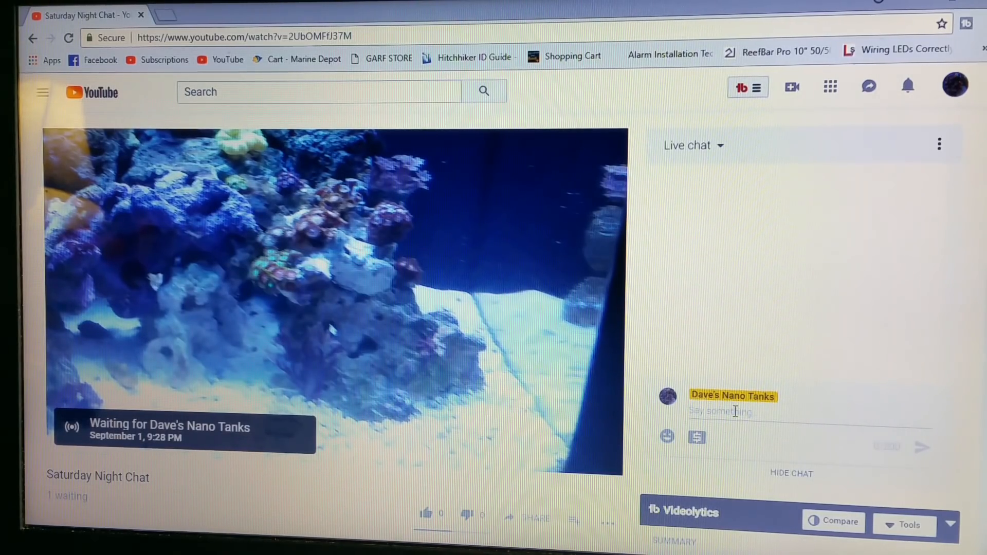
click(755, 411)
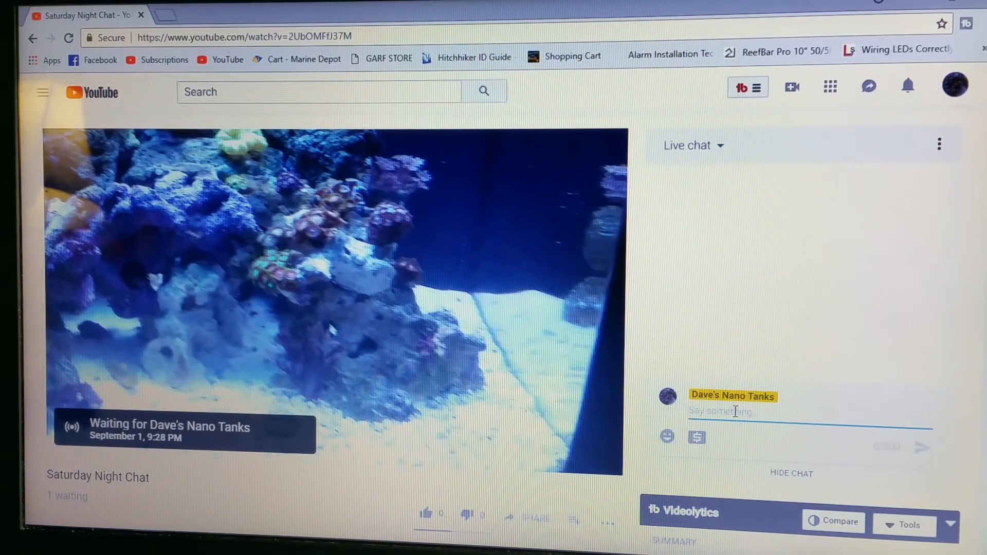
right_click(733, 411)
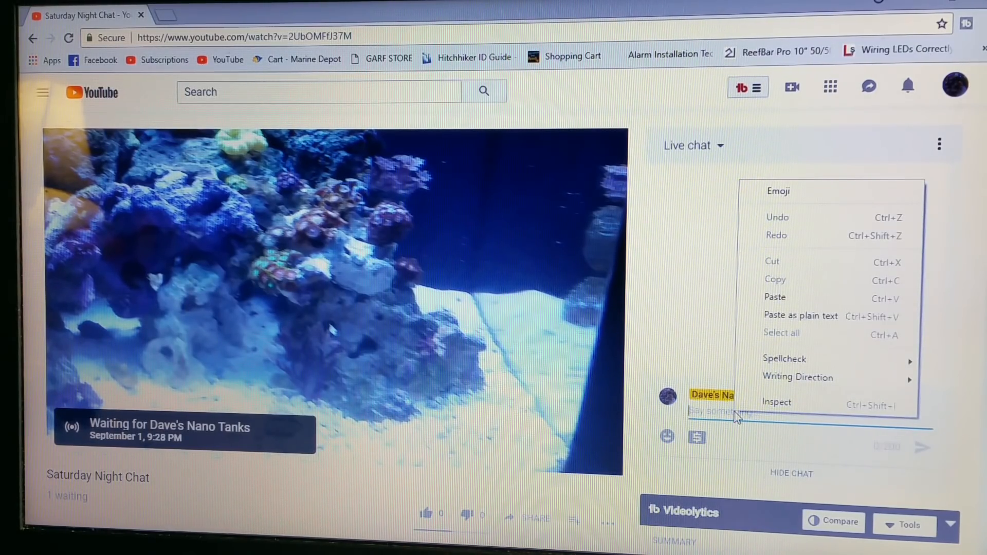
click(671, 240)
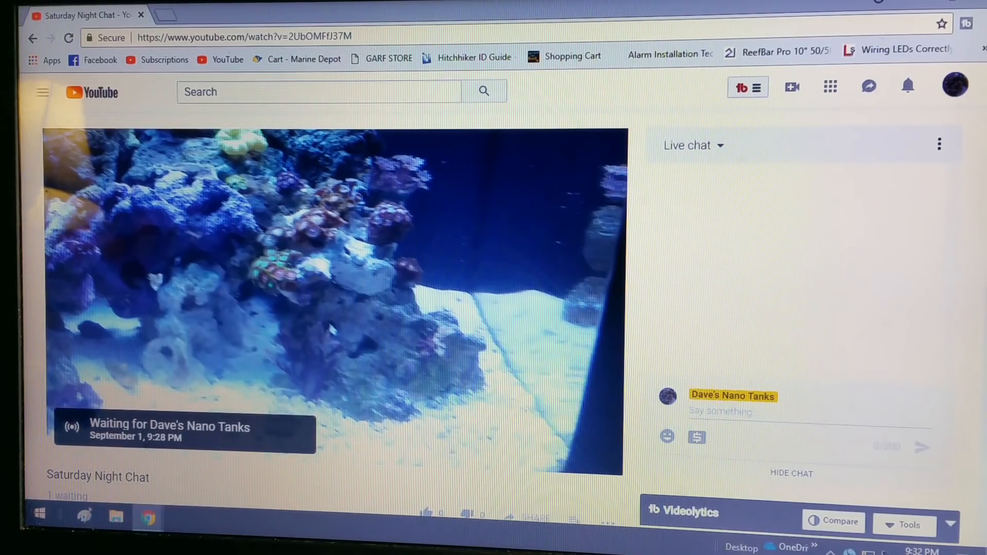
mouse_move(149, 517)
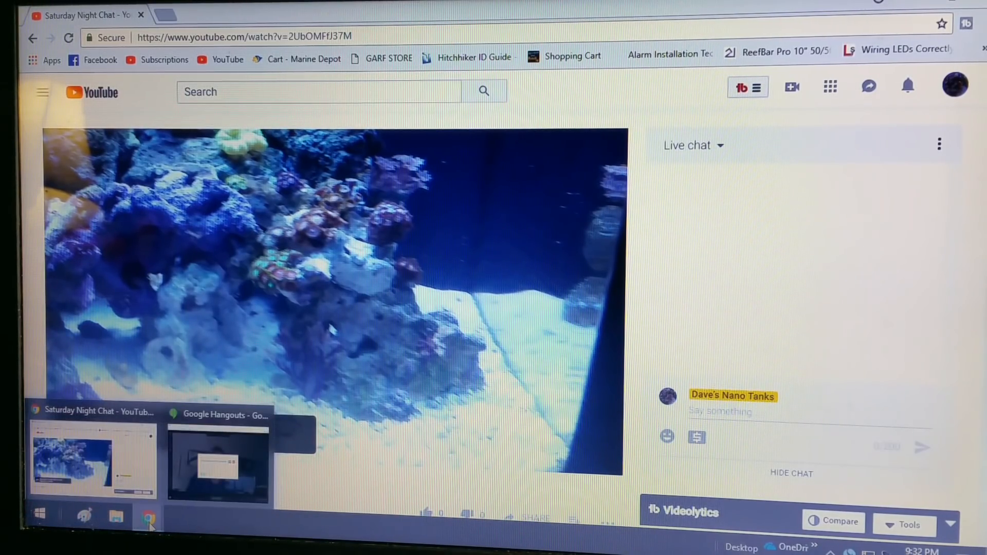
- Back in Hangouts, close the share-link dialog and hide the group chat panel
click(217, 459)
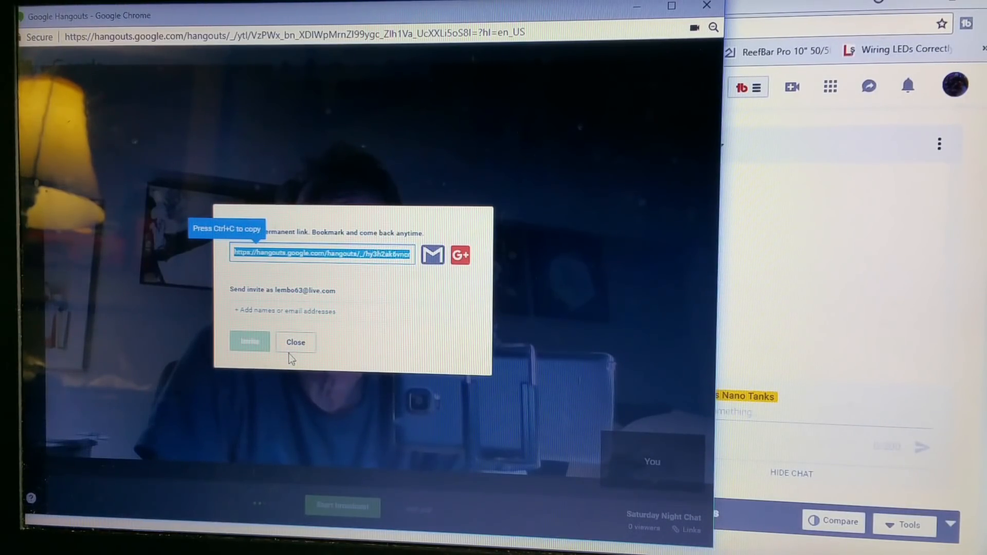
click(295, 341)
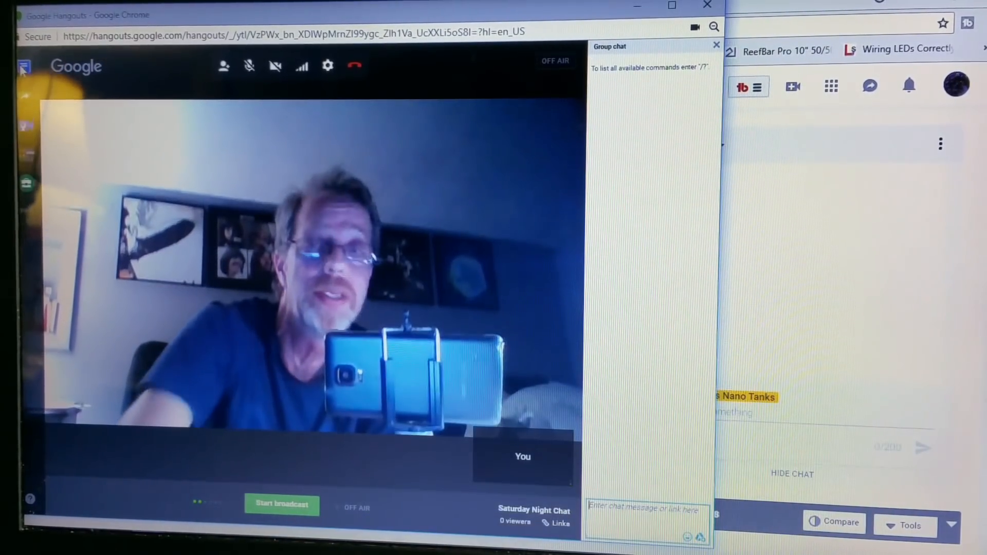
click(716, 44)
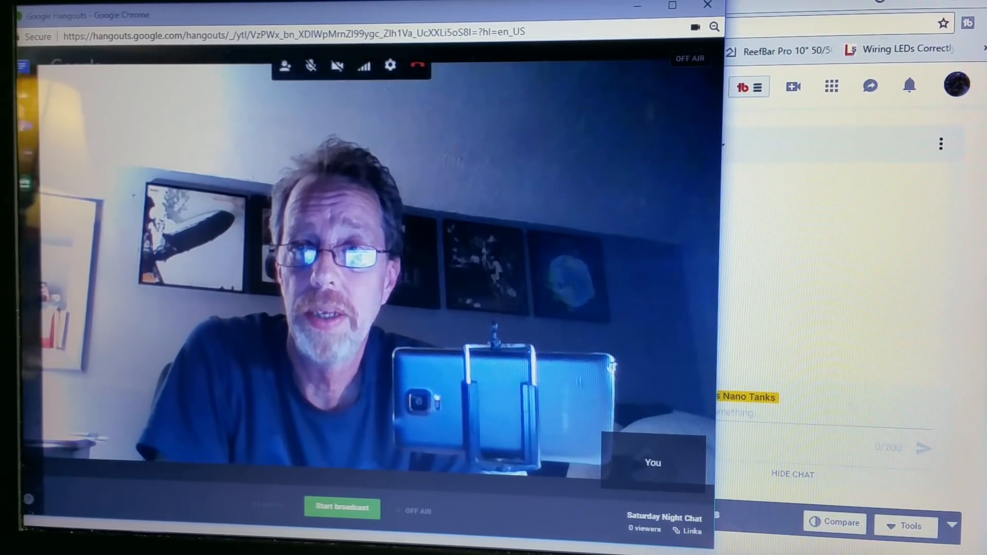
mouse_move(27, 101)
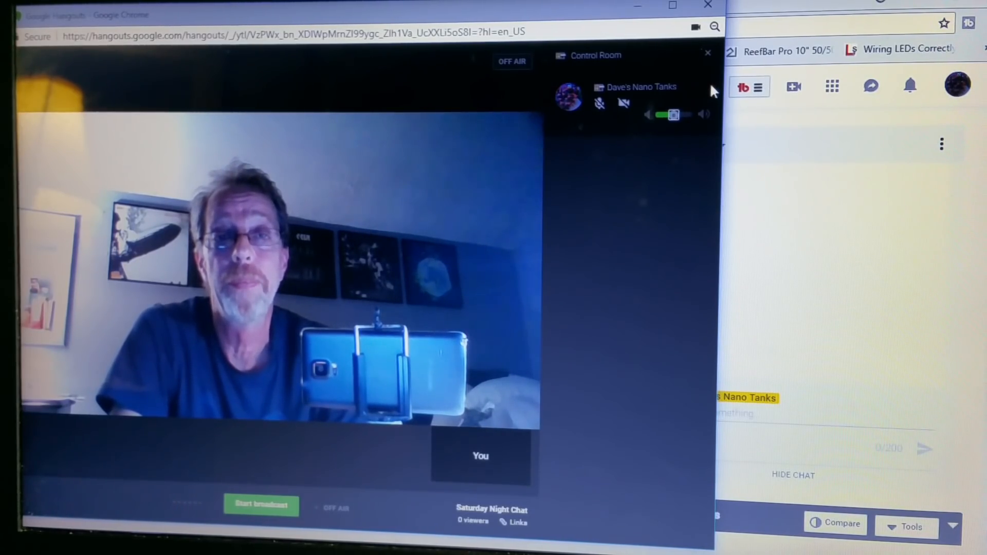
mouse_move(702, 66)
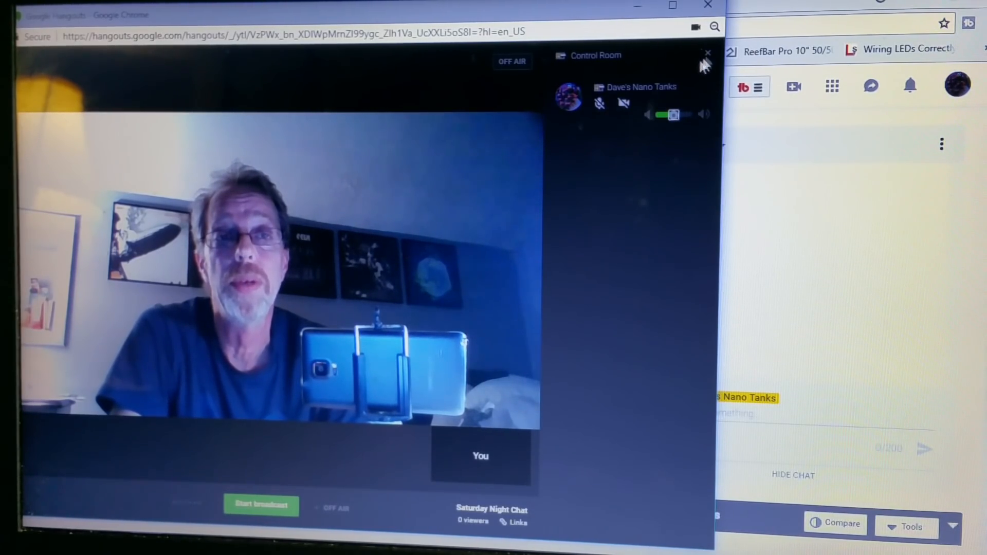
- Close the Control Room, start the Saturday Night Chat broadcast and confirm it goes LIVE
click(707, 54)
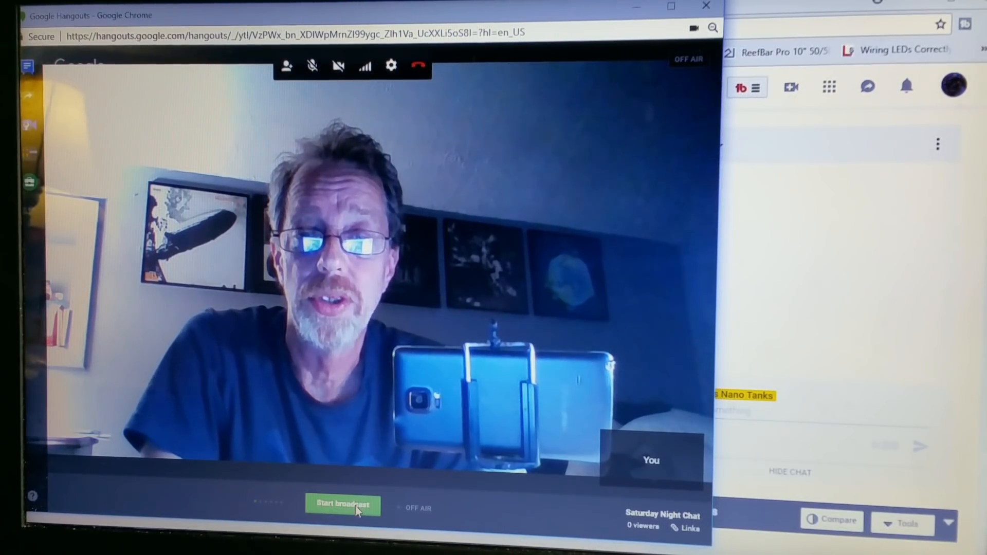
click(342, 504)
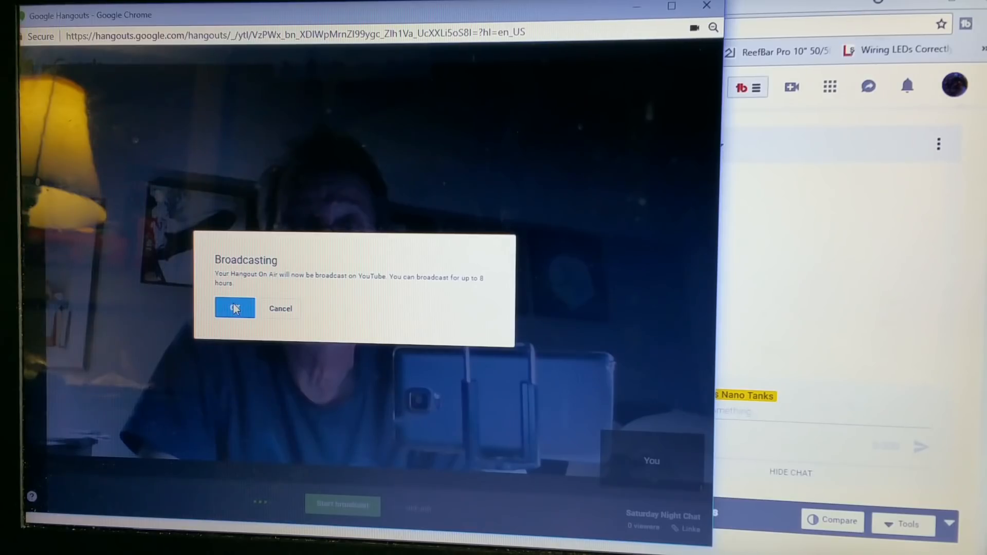
click(235, 308)
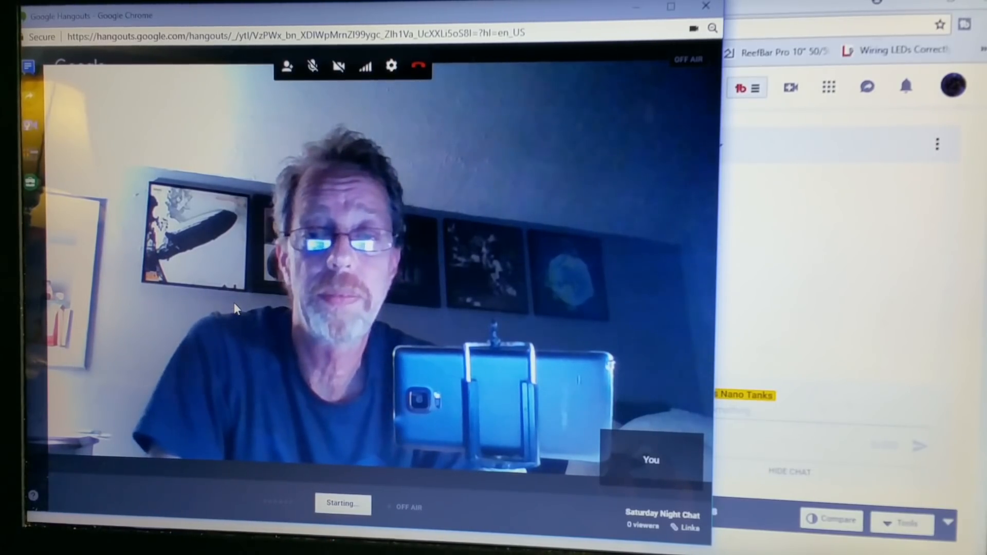
click(342, 502)
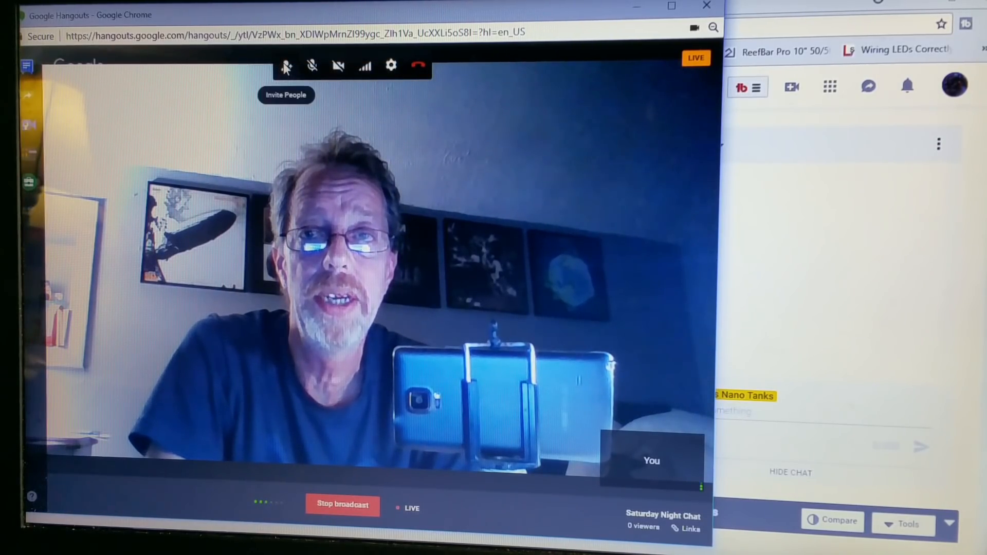
- Copy the hangout's permanent link from the Invite People panel
click(286, 66)
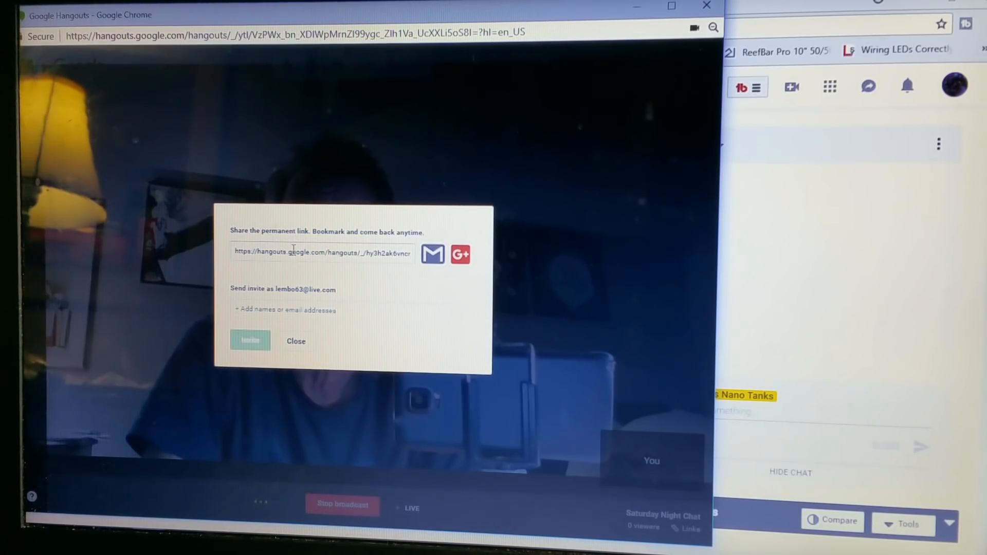
right_click(321, 252)
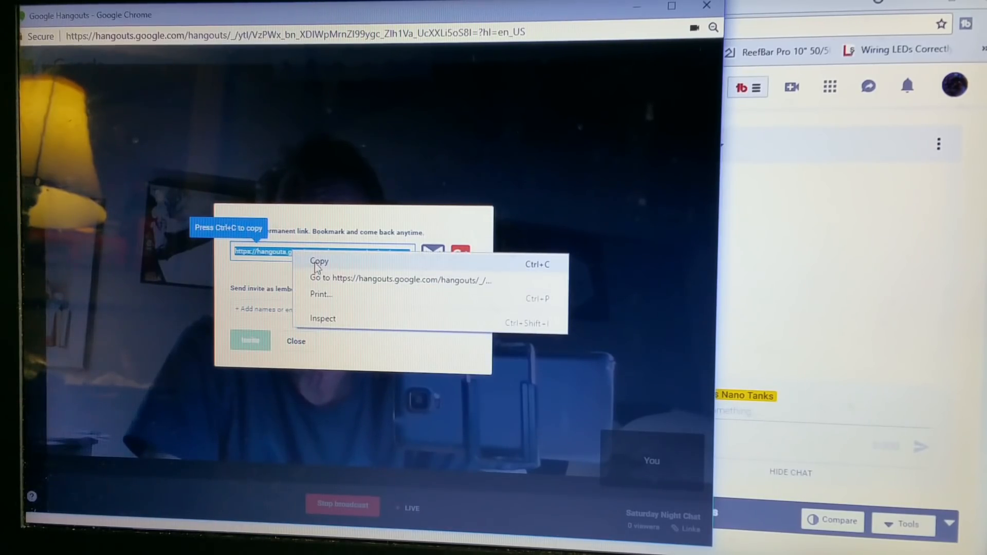
click(319, 261)
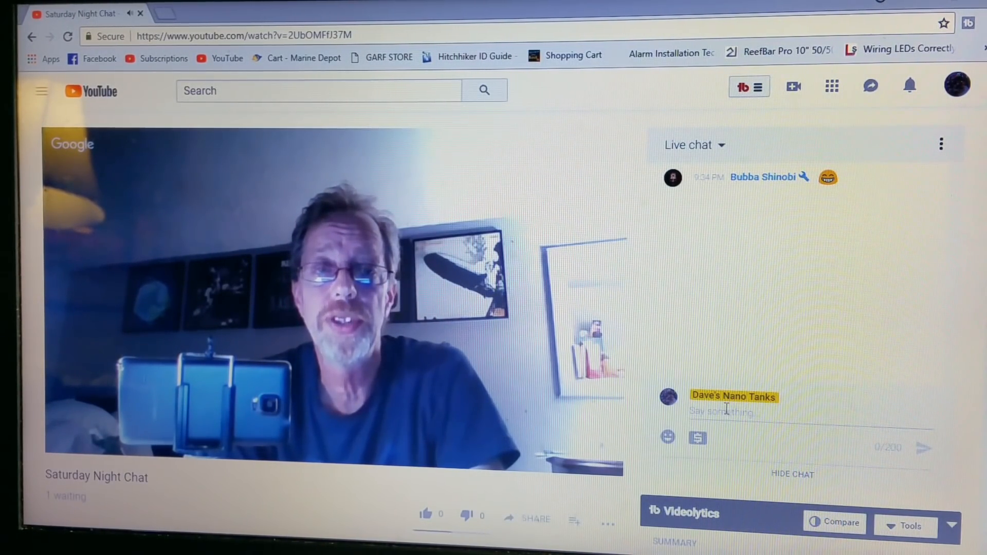
- Paste and post the hangout link in the live chat, then mute the player
right_click(724, 409)
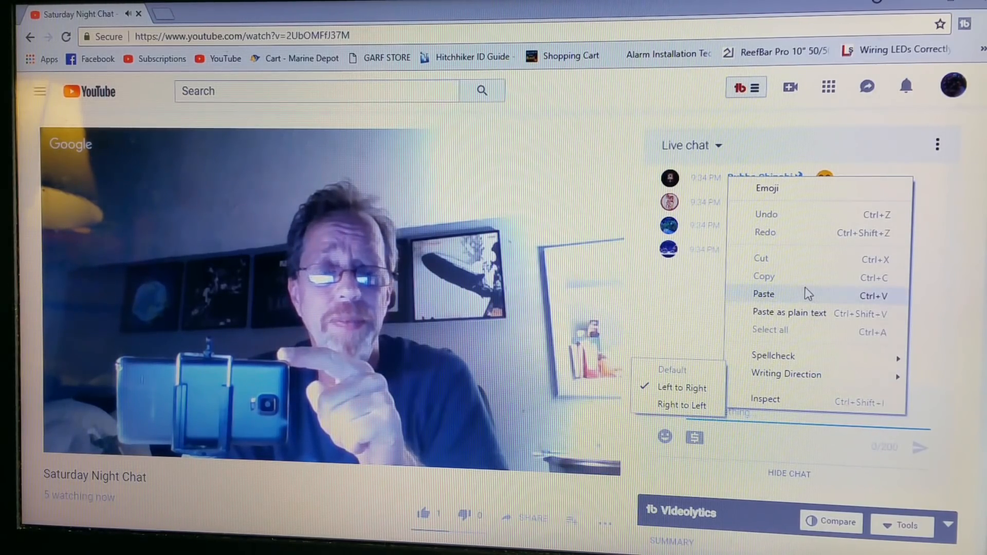
click(763, 294)
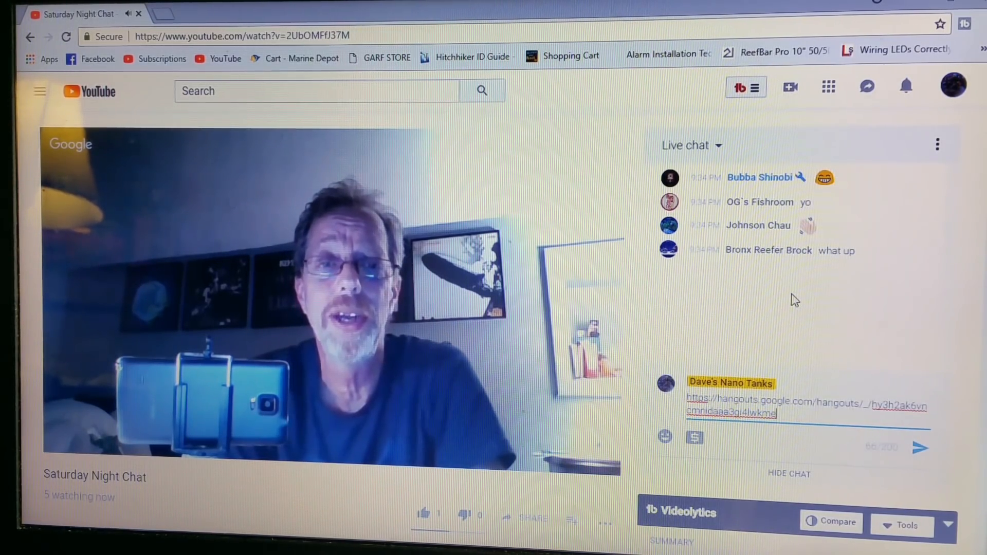
click(920, 448)
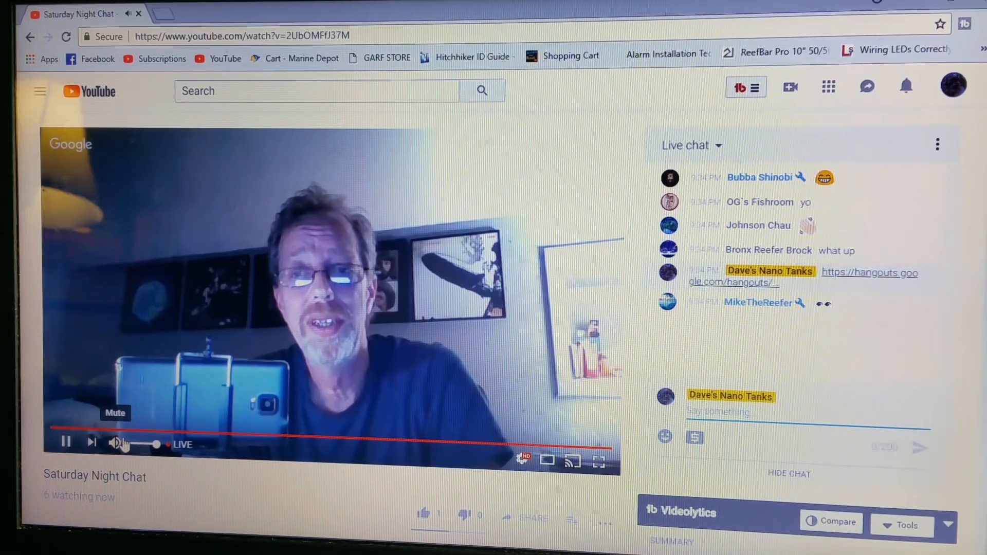
click(116, 442)
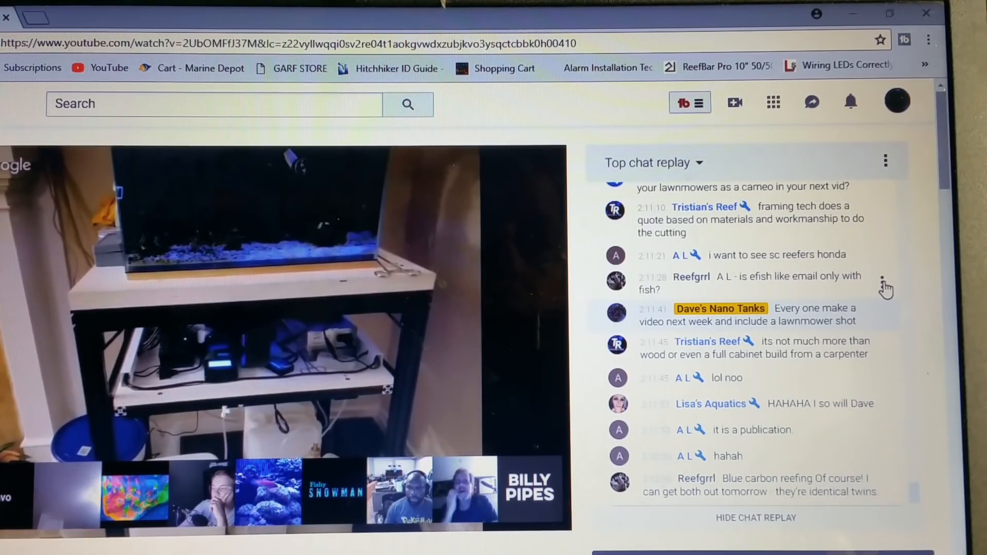
click(884, 283)
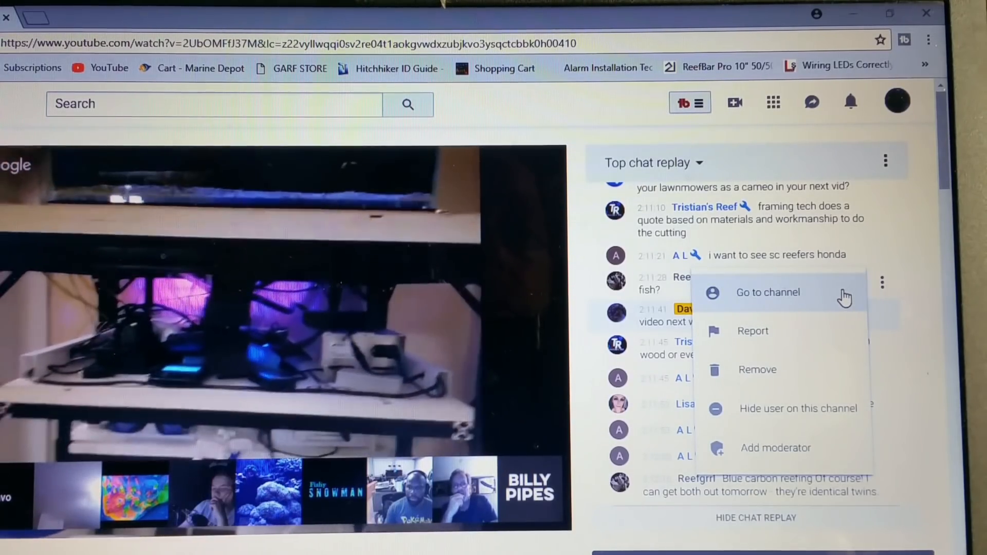
mouse_move(816, 333)
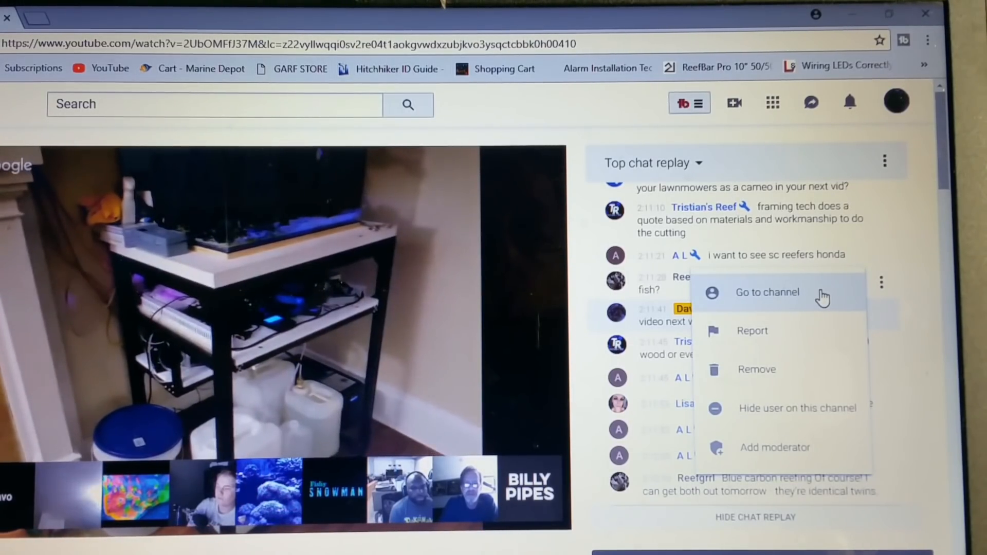
click(767, 292)
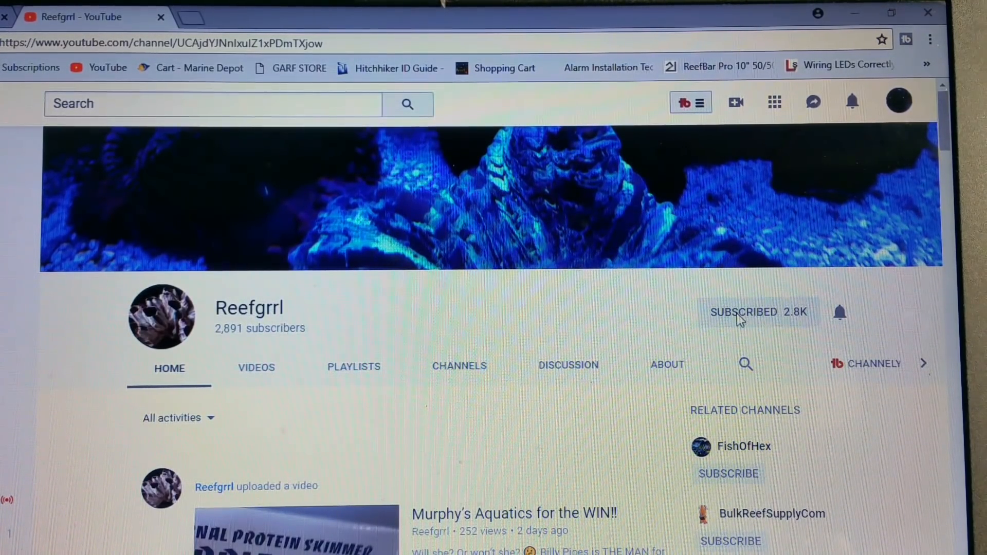
mouse_move(853, 326)
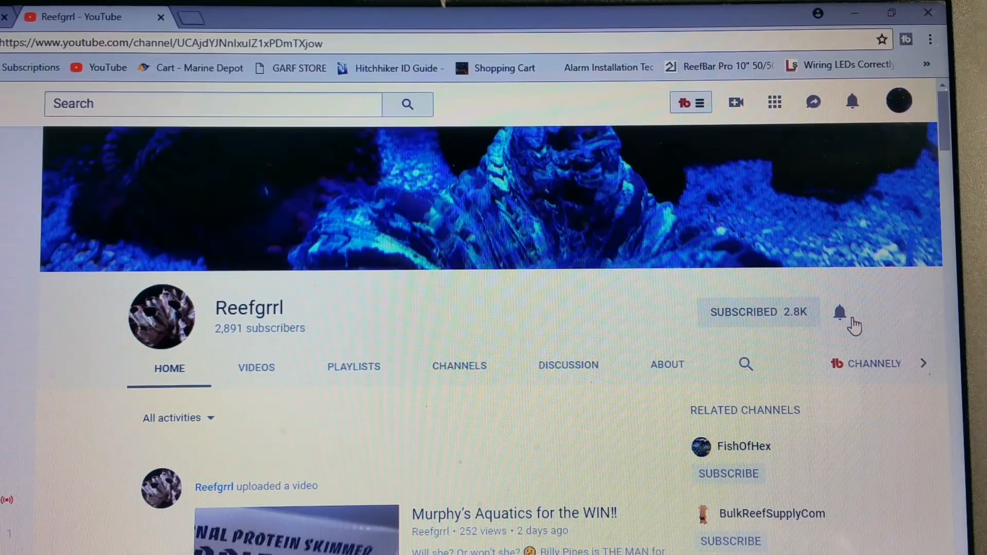
mouse_move(299, 376)
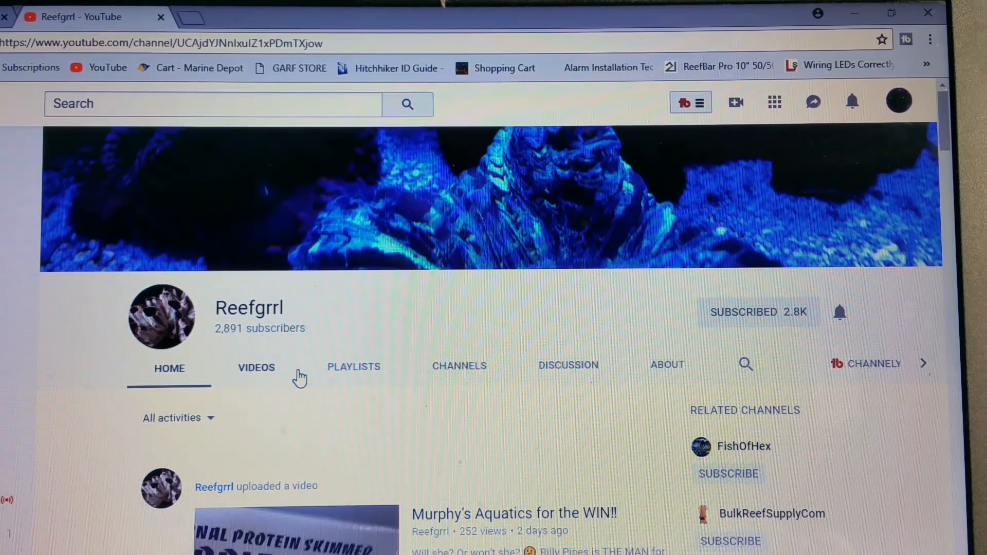
mouse_move(163, 19)
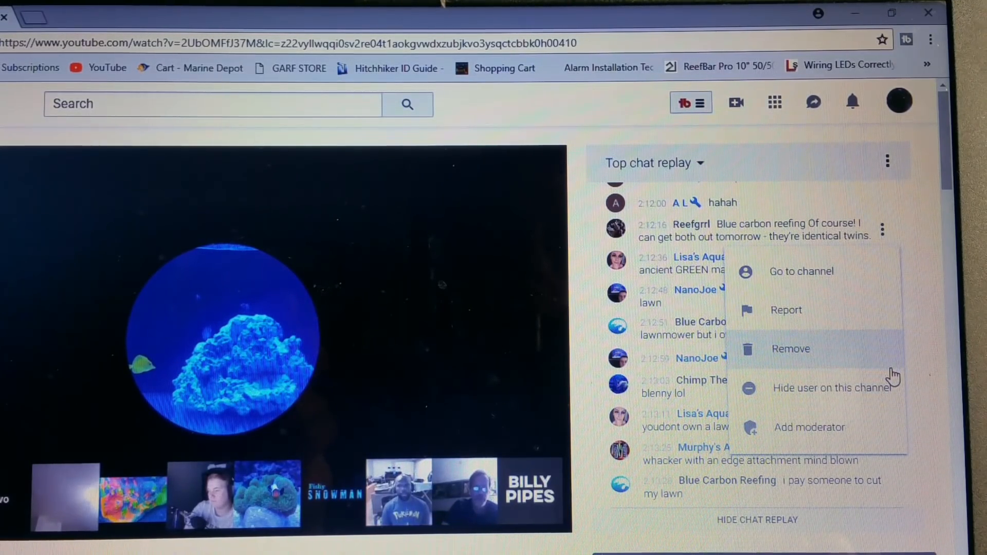
mouse_move(934, 358)
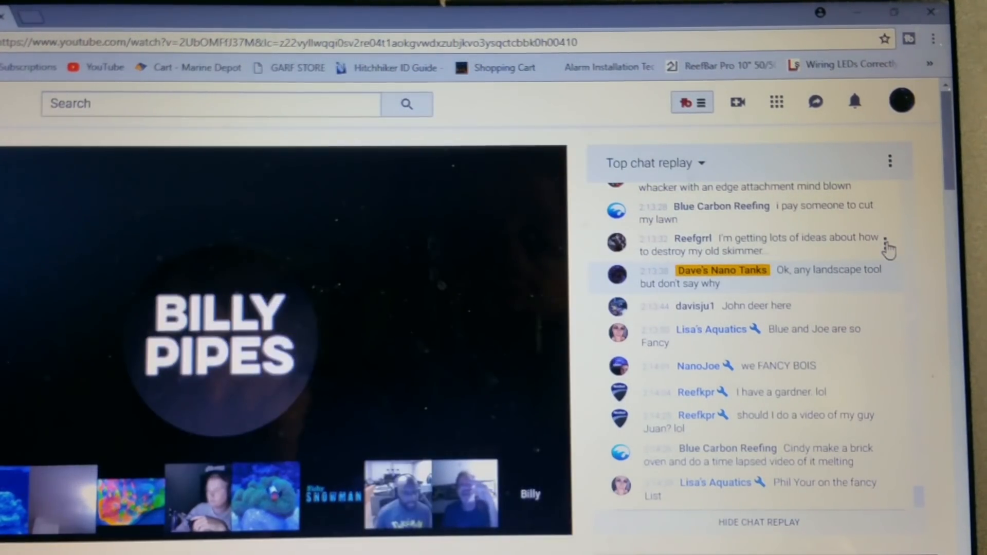
click(881, 241)
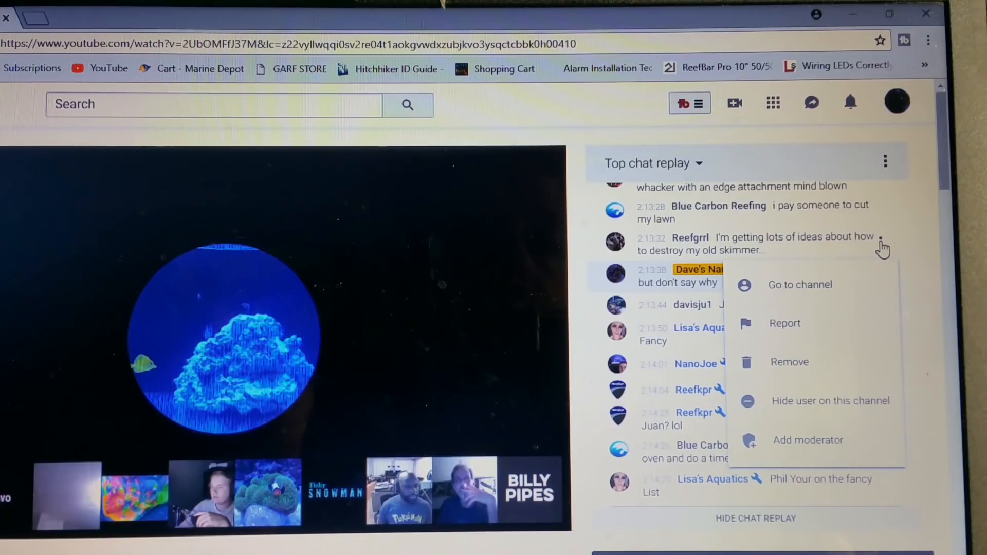
mouse_move(819, 447)
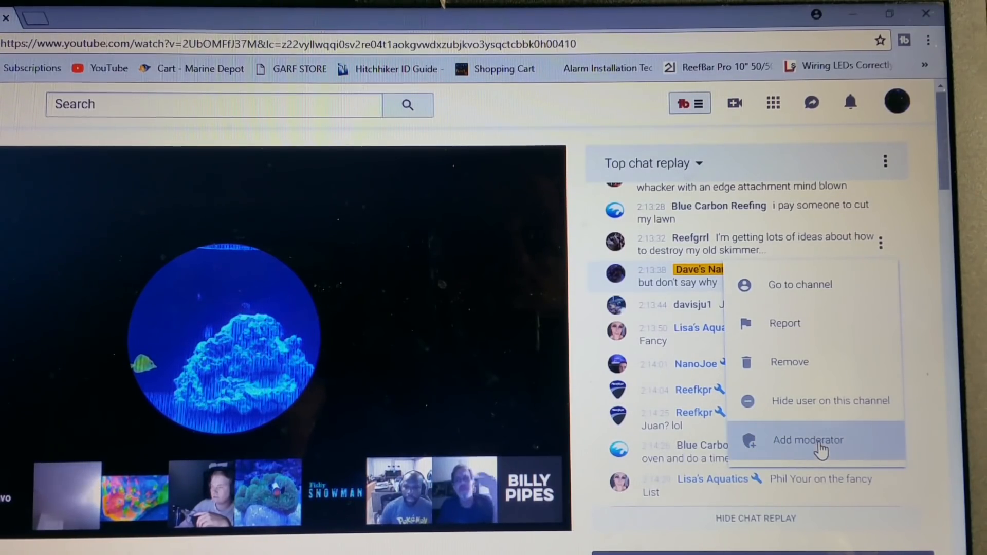
click(808, 440)
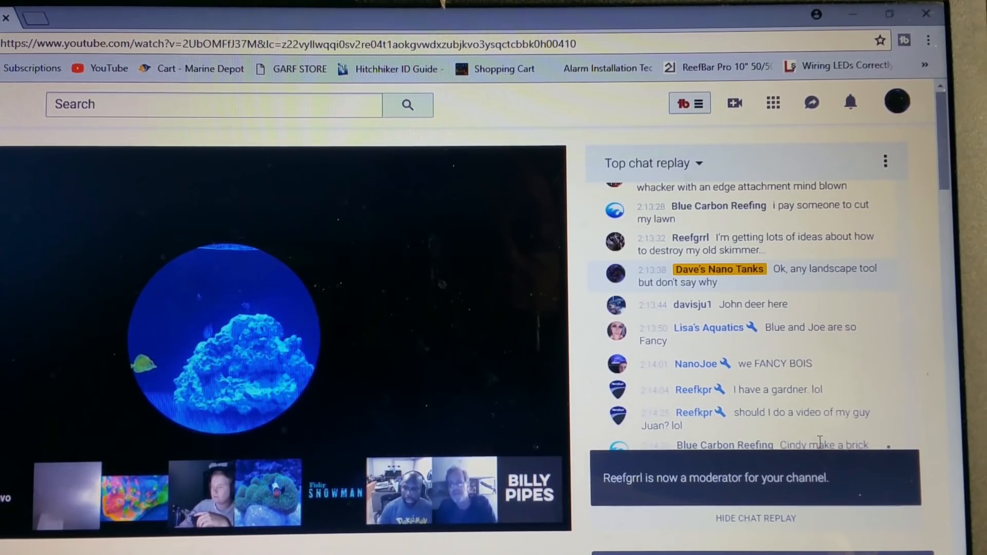